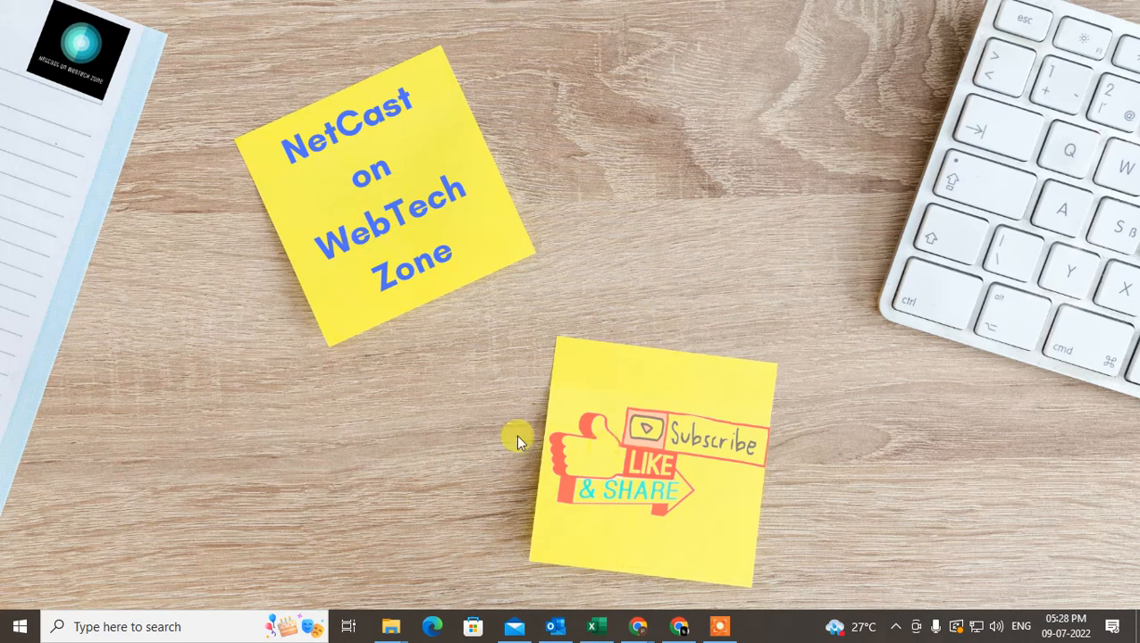
pyautogui.moveTo(478, 112)
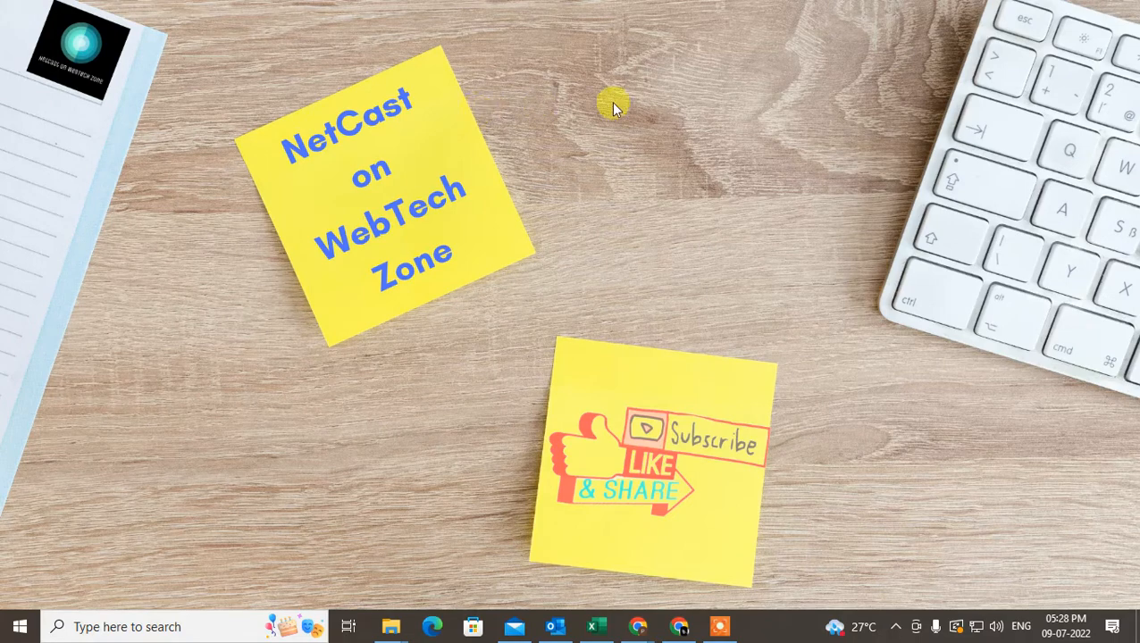
pyautogui.moveTo(590, 123)
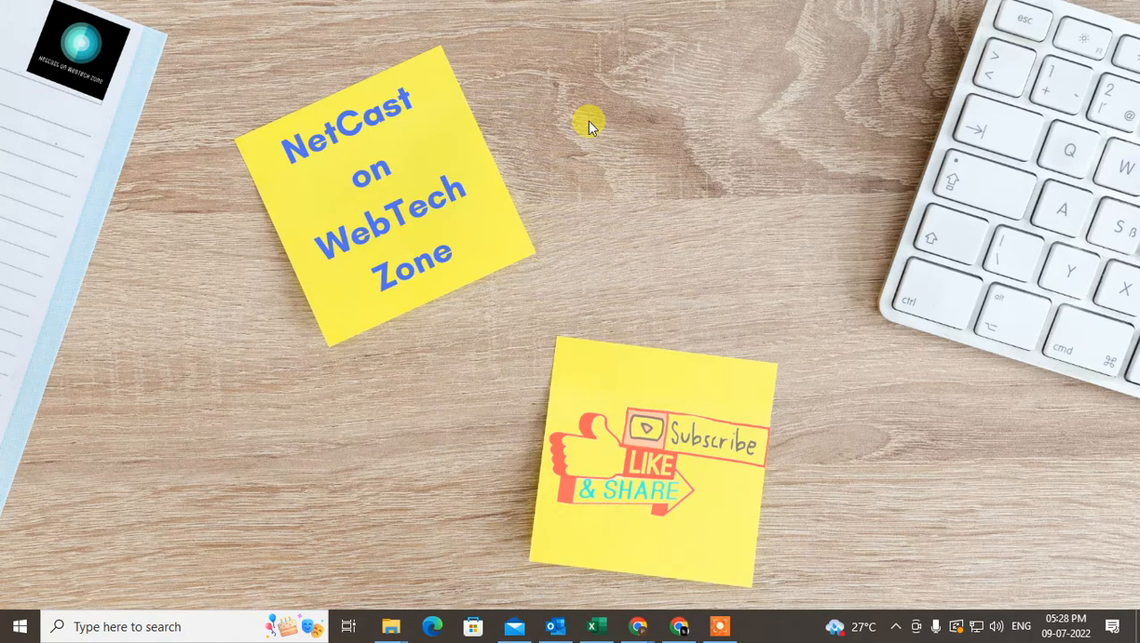
# Refresh the Windows desktop and bring up Chrome showing the Gmail inbox
pyautogui.rightClick(589, 120)
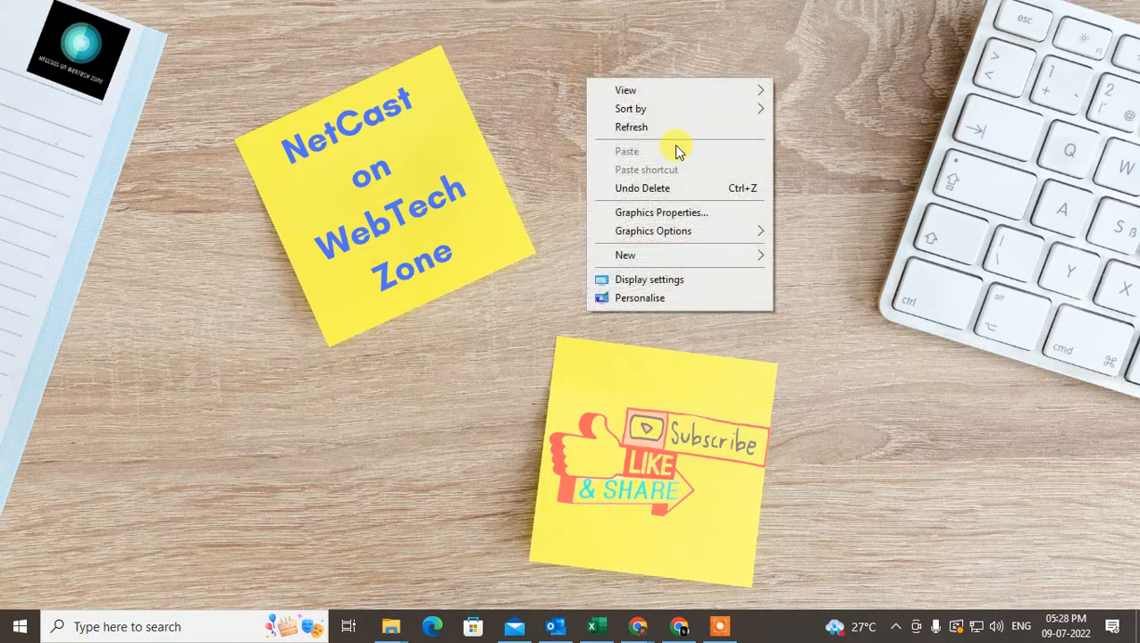
pyautogui.click(679, 134)
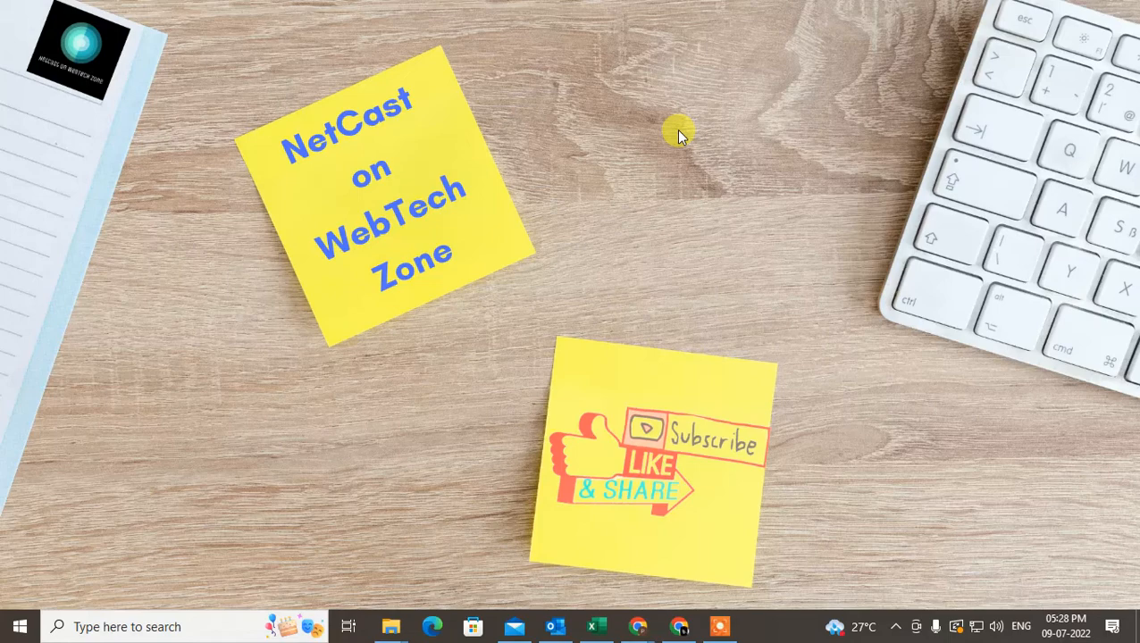
pyautogui.moveTo(680, 585)
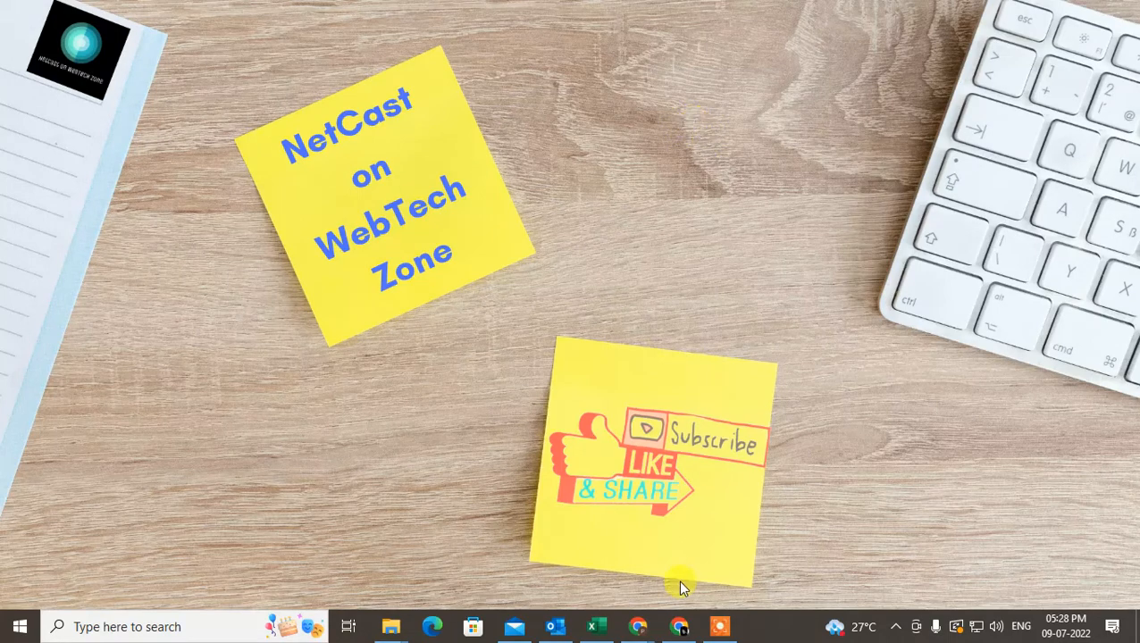
pyautogui.click(637, 626)
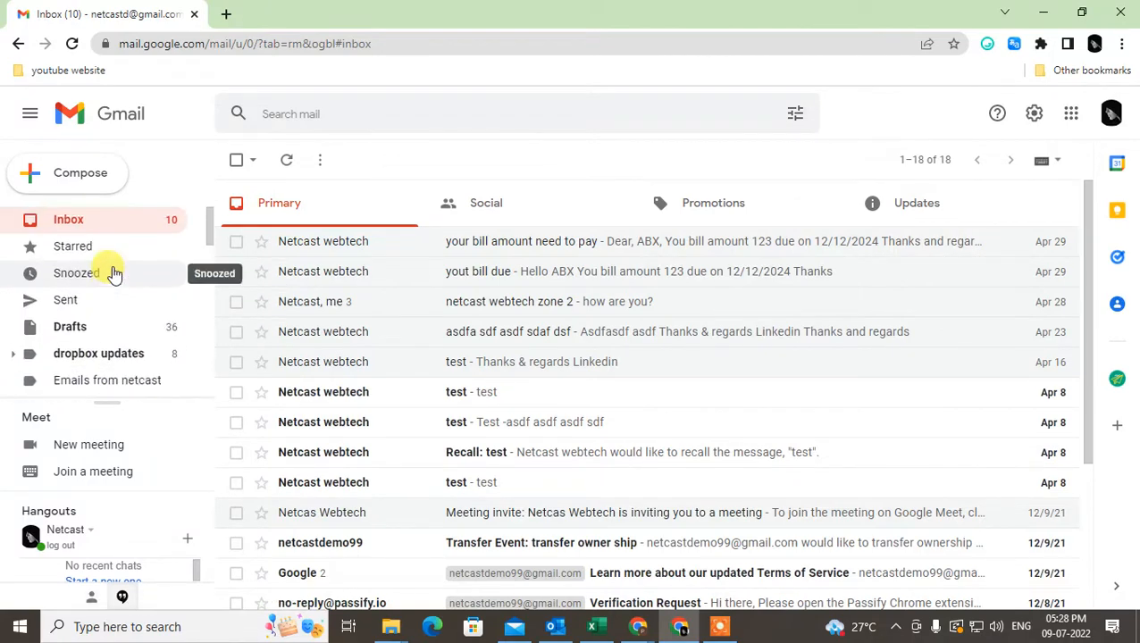
pyautogui.moveTo(400, 235)
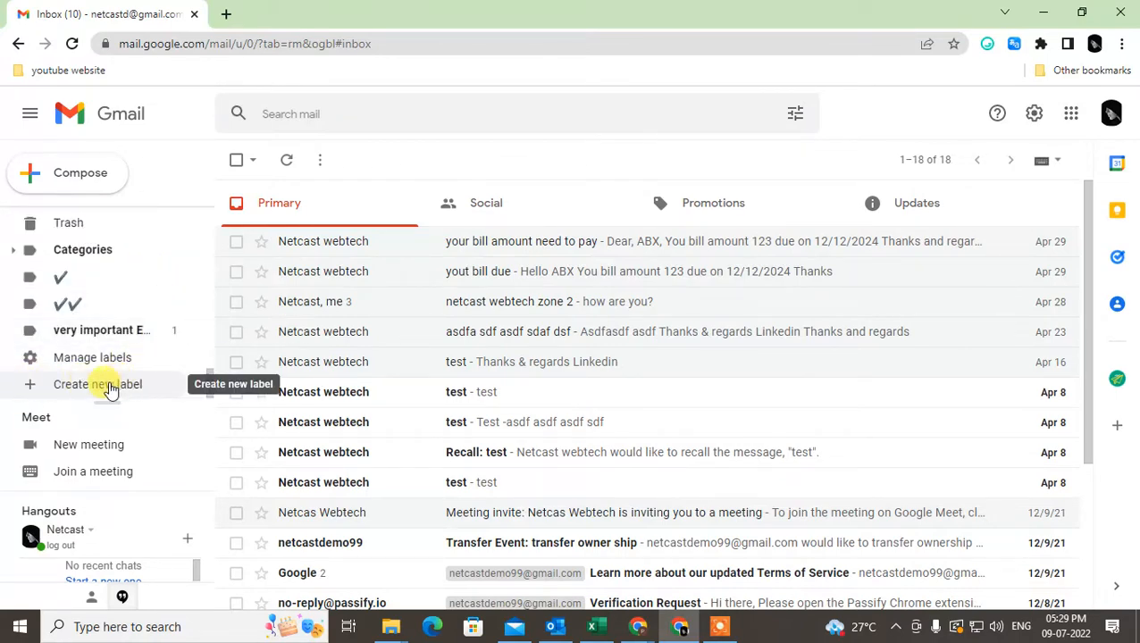
# Add a new Gmail label named 'important emails'
pyautogui.click(97, 384)
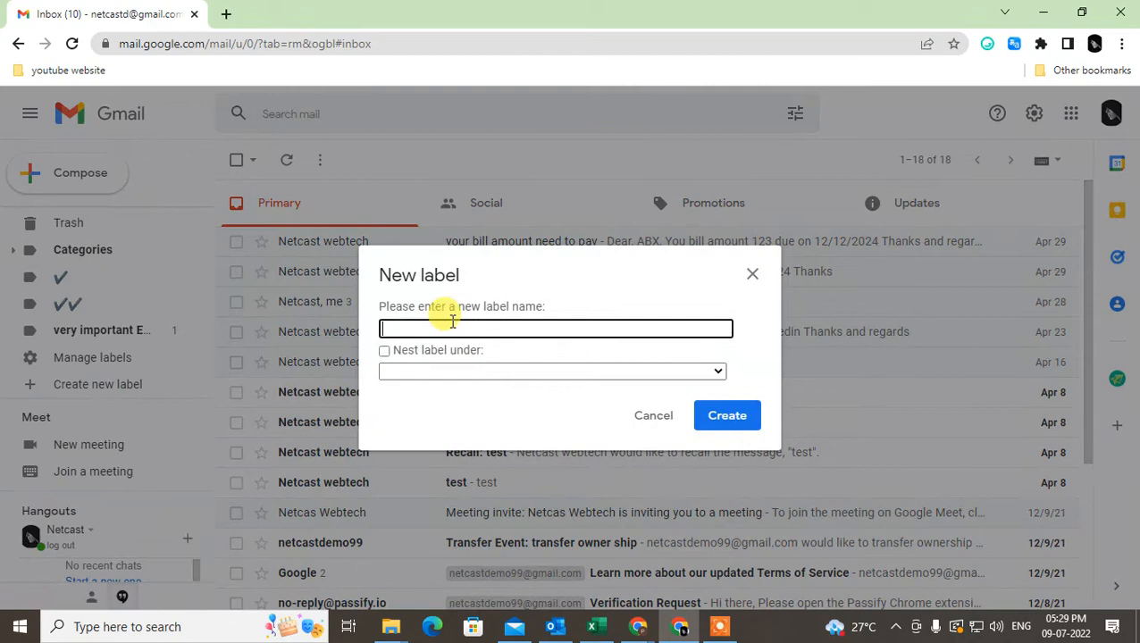
pyautogui.write('important')
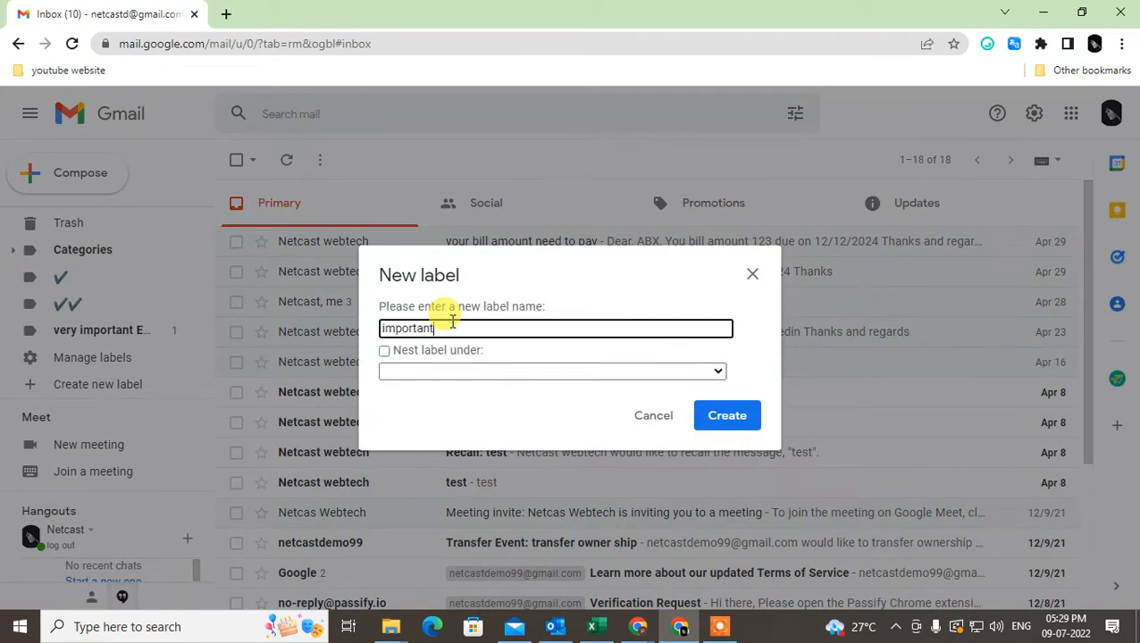
pyautogui.write('emails')
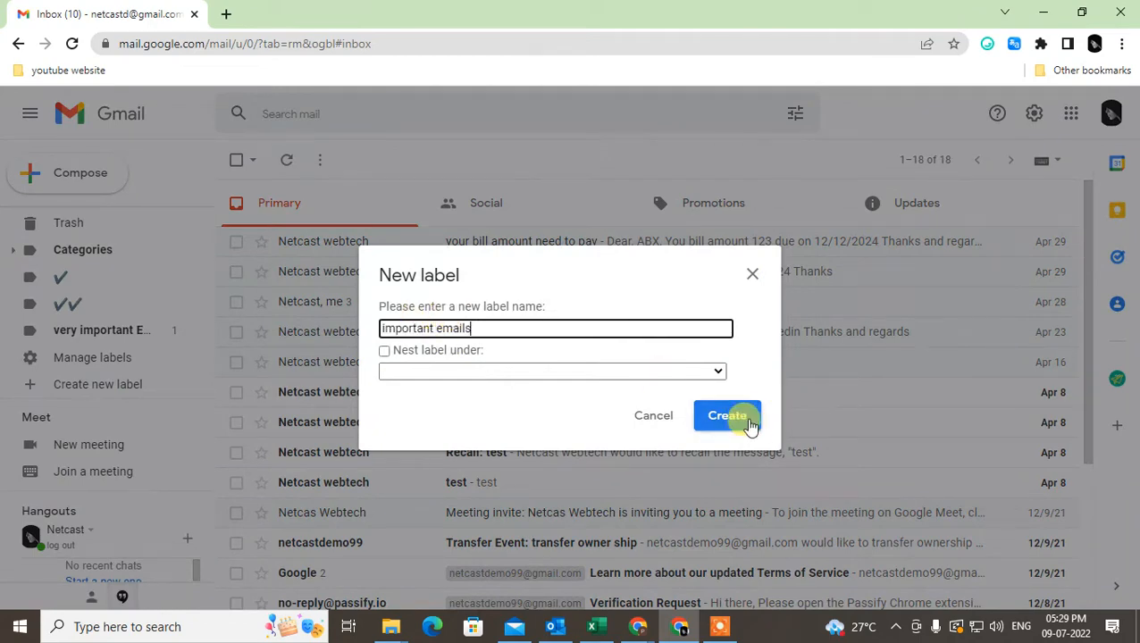
pyautogui.click(727, 416)
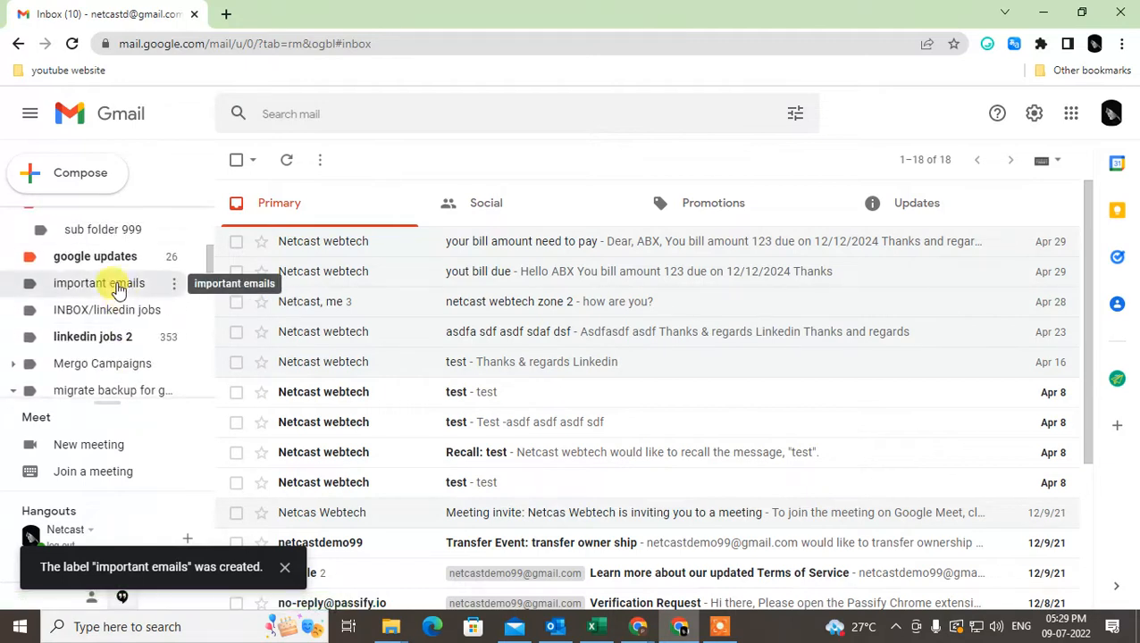
# Check the empty label, then move selected inbox conversations into 'important emails'
pyautogui.click(98, 283)
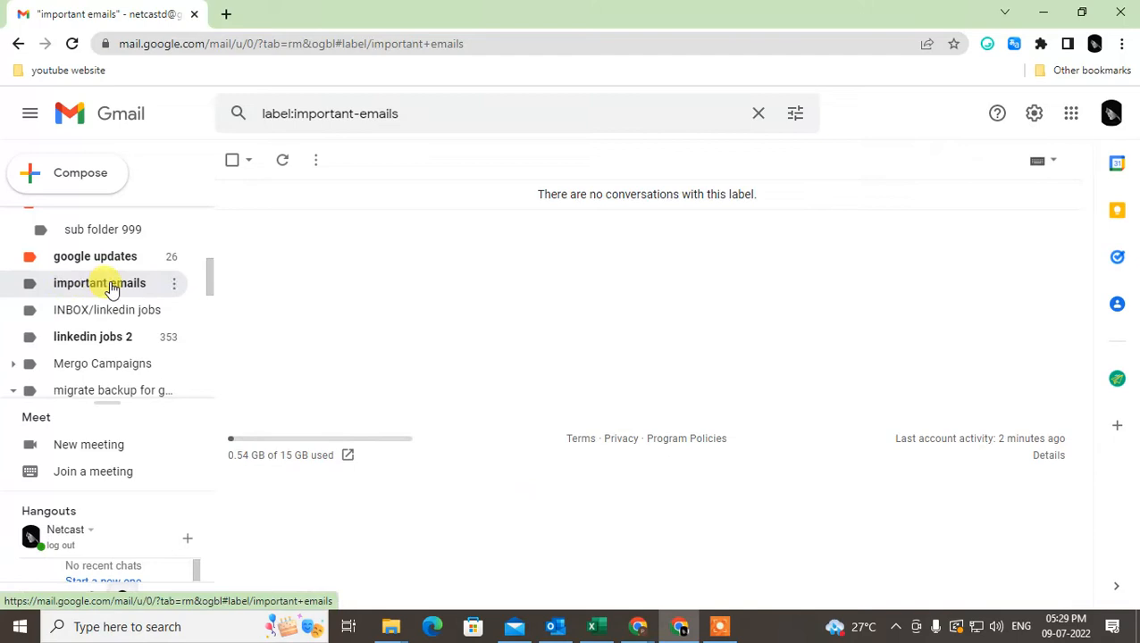
pyautogui.click(68, 219)
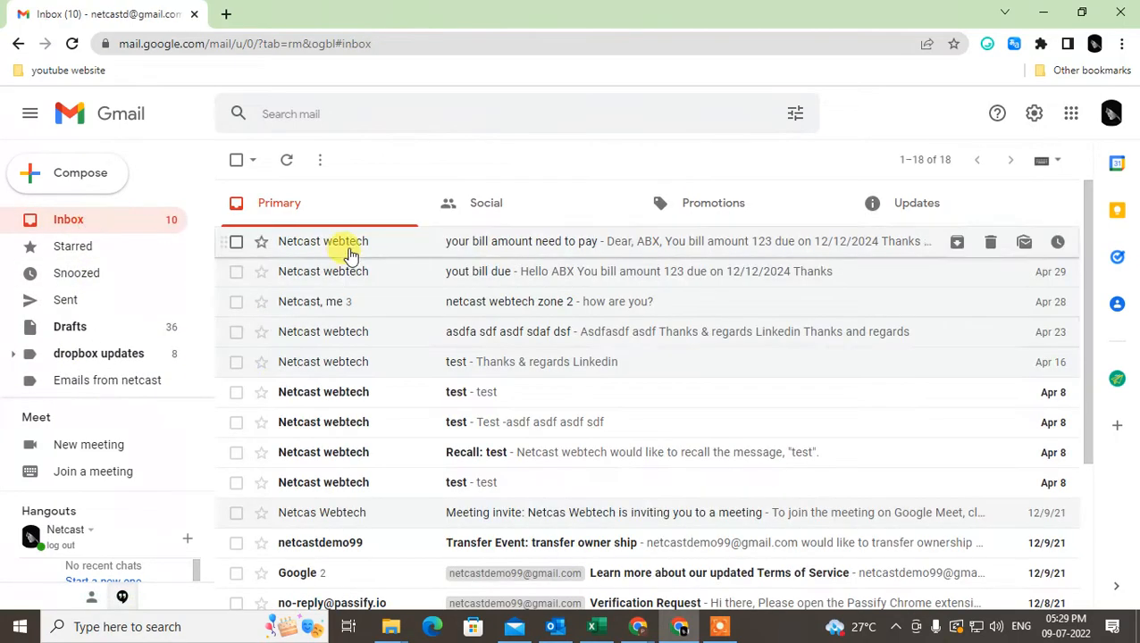
pyautogui.click(236, 331)
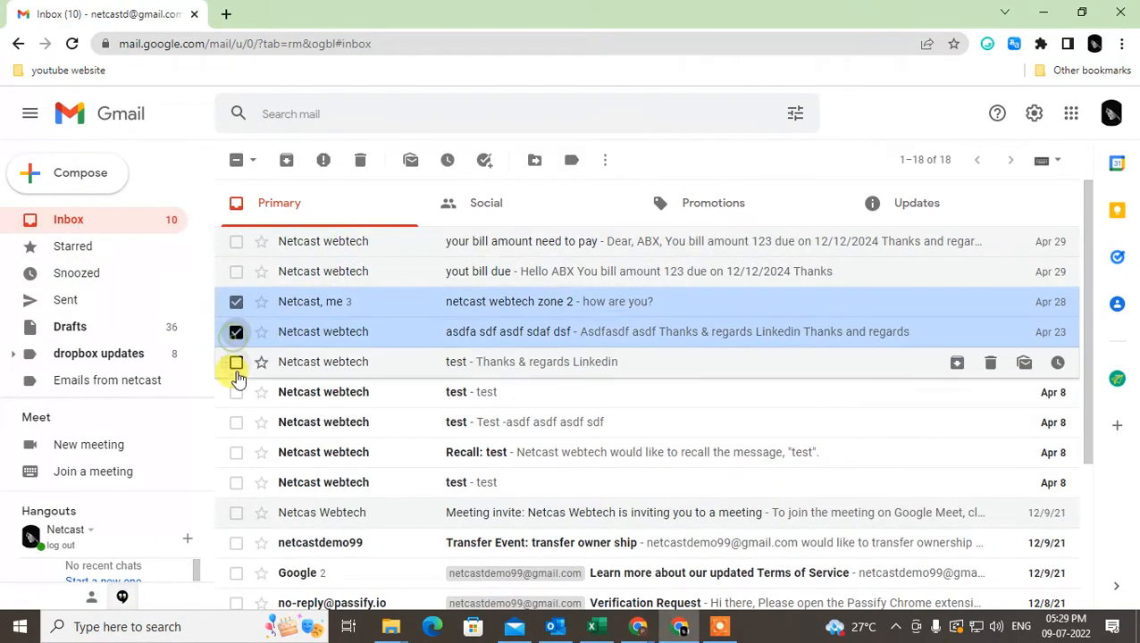
pyautogui.click(236, 361)
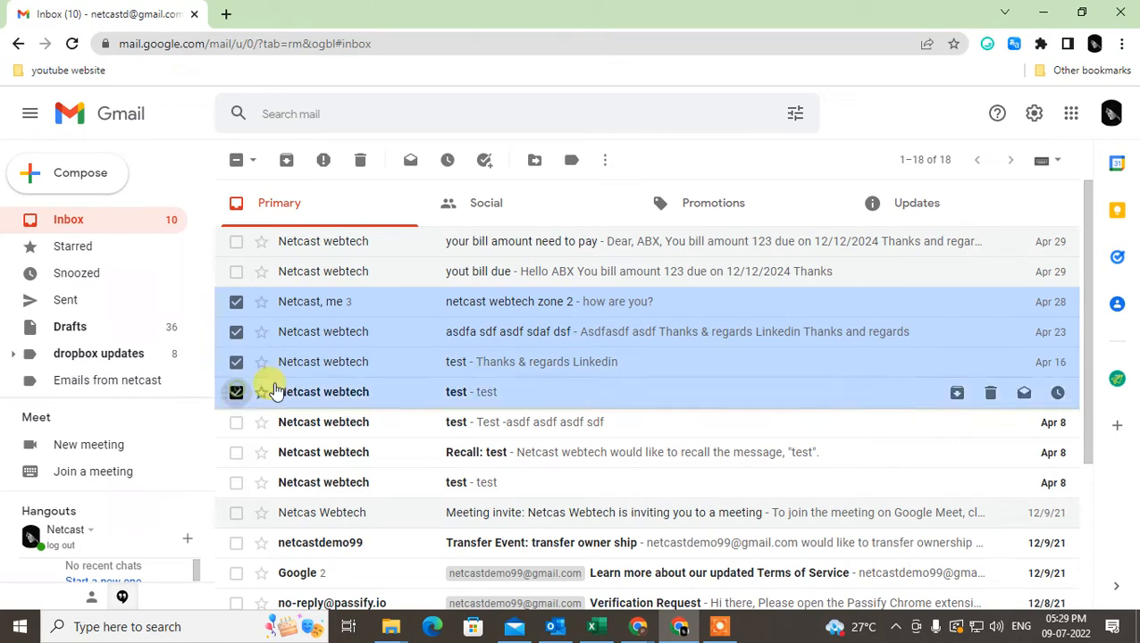
pyautogui.moveTo(533, 160)
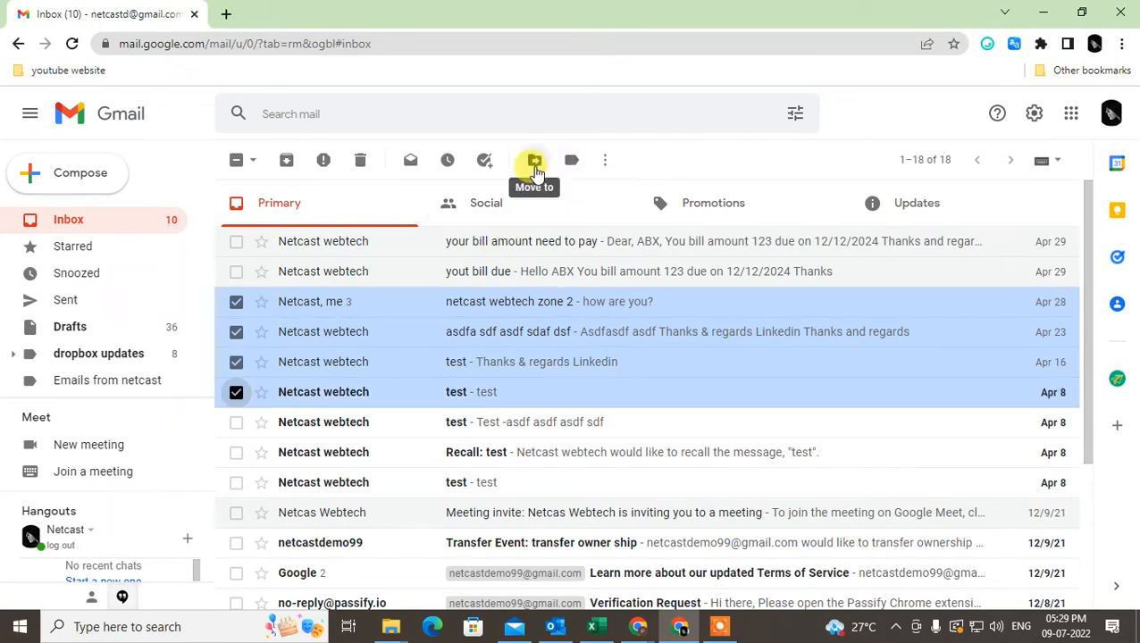
pyautogui.click(533, 160)
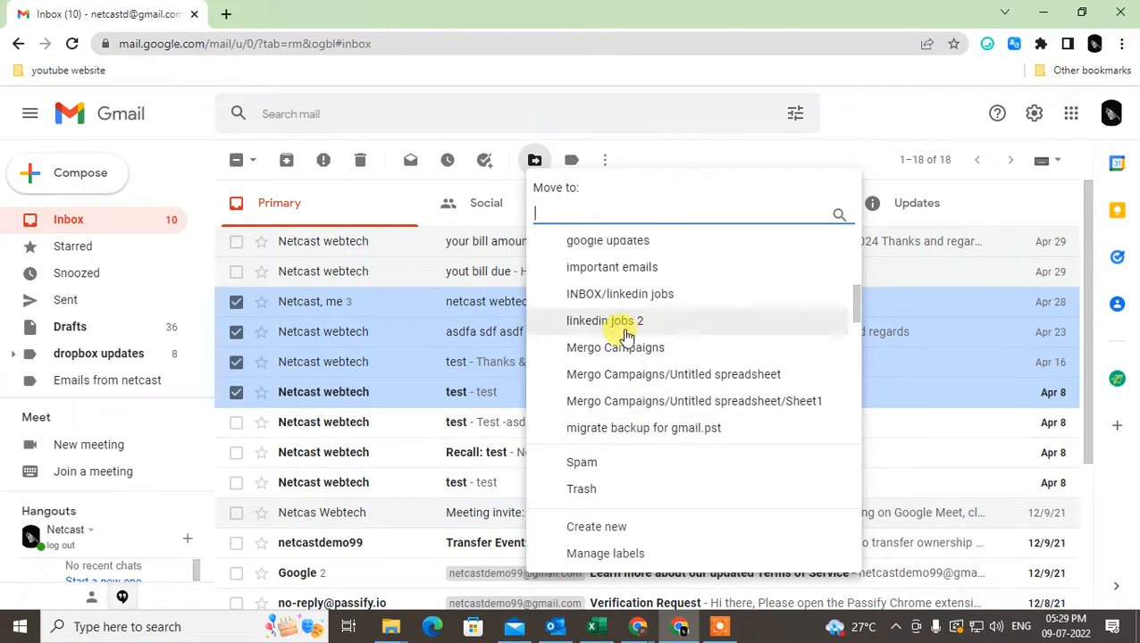
pyautogui.click(611, 266)
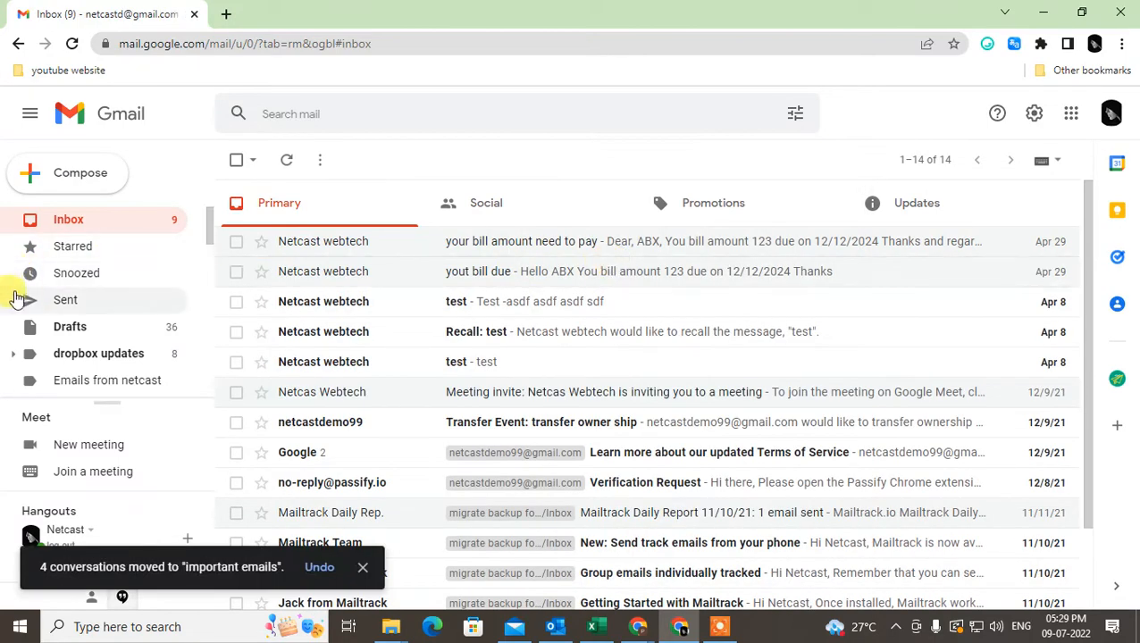
pyautogui.moveTo(398, 331)
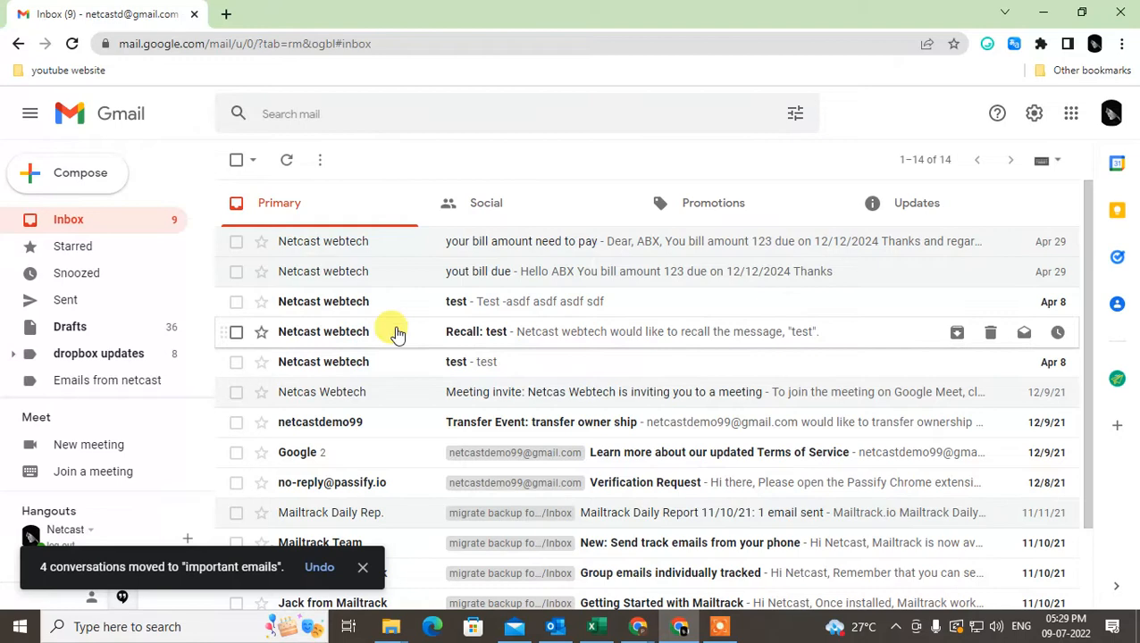
pyautogui.scroll(-3)
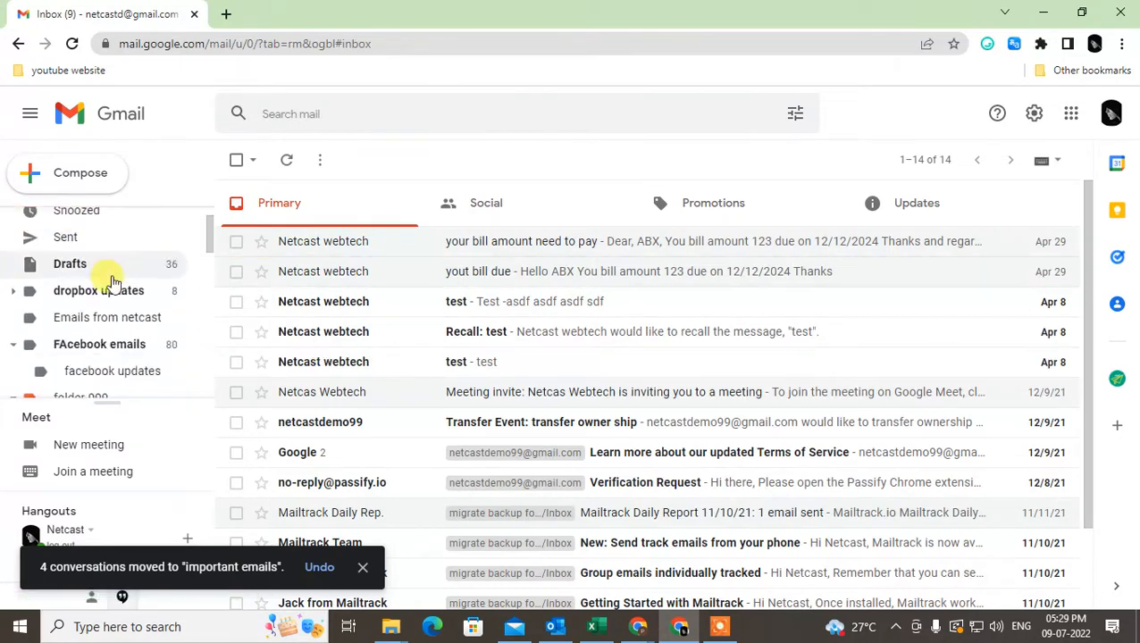
pyautogui.scroll(-3)
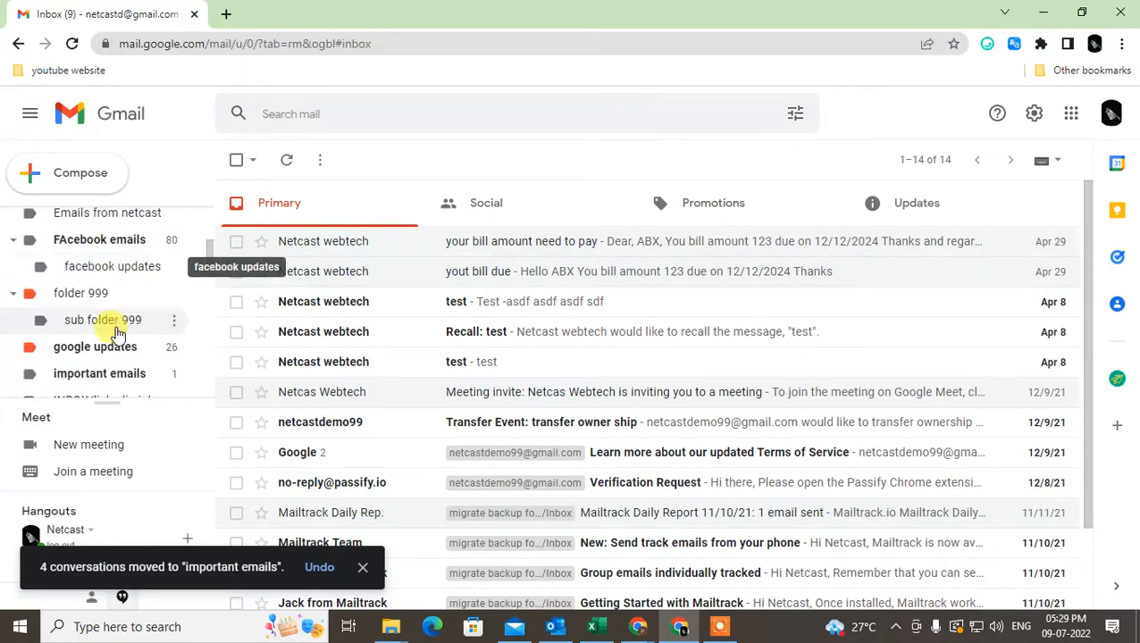
pyautogui.click(99, 374)
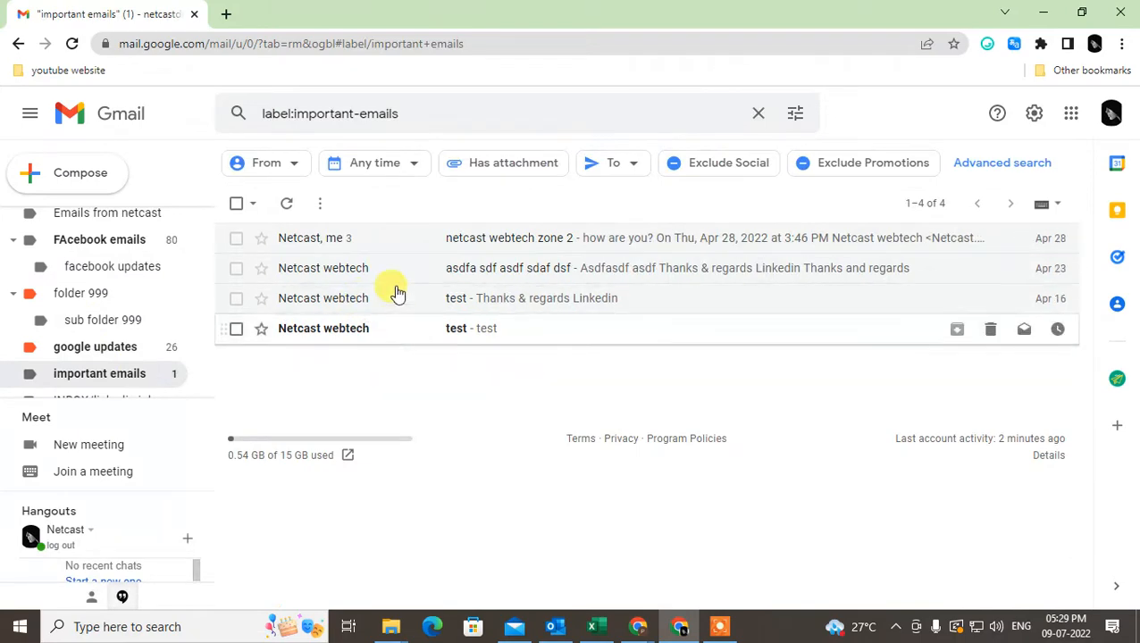
pyautogui.moveTo(467, 323)
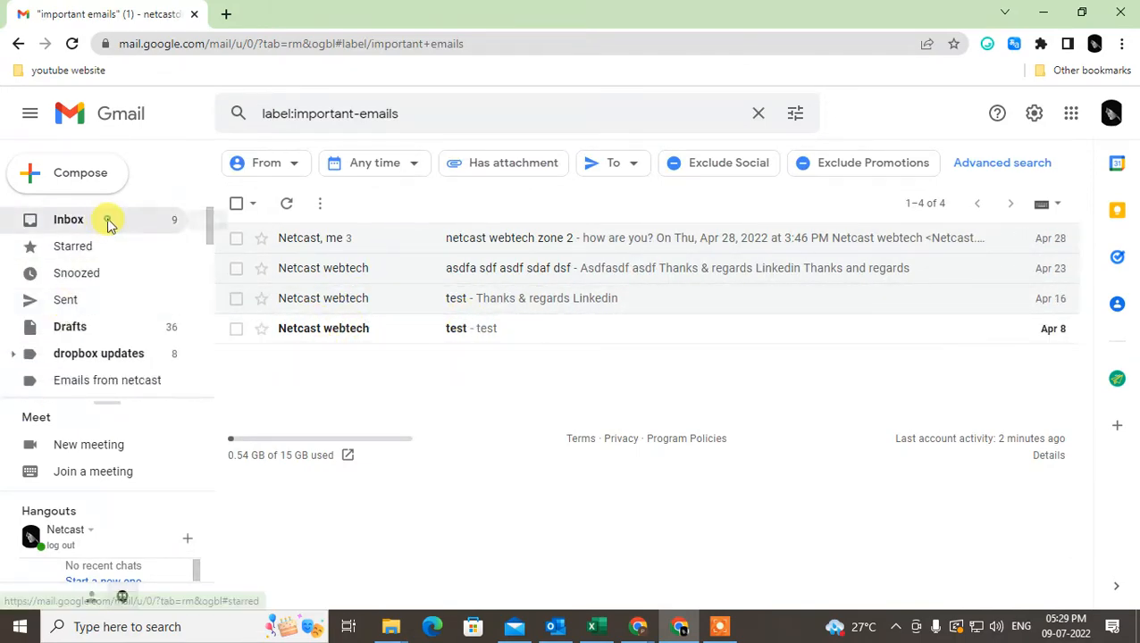
pyautogui.click(68, 219)
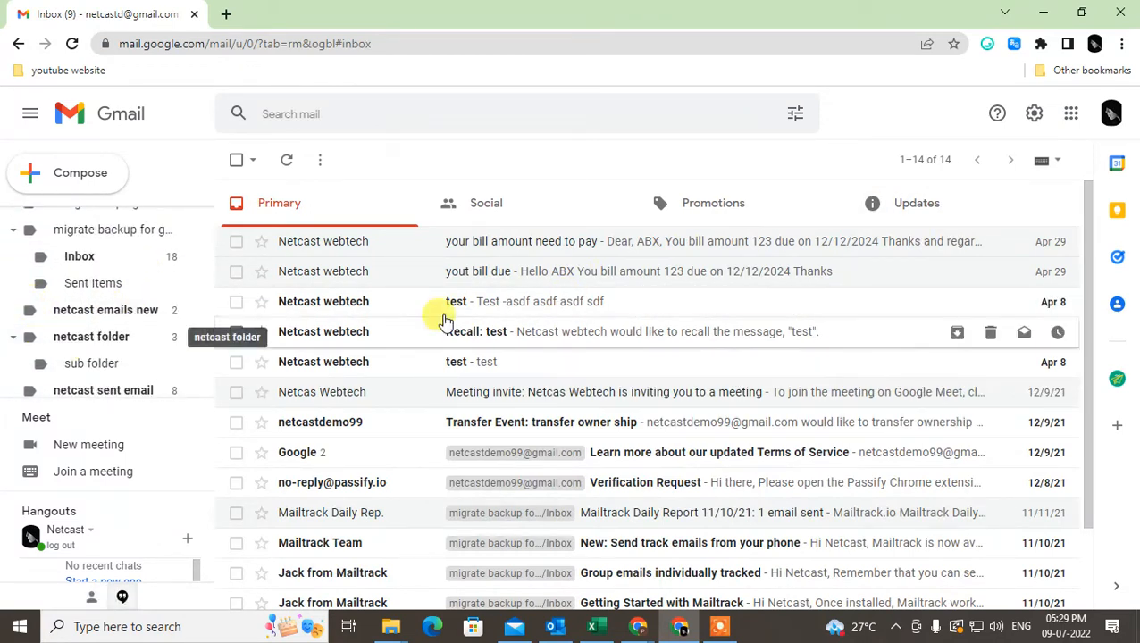
pyautogui.moveTo(956, 332)
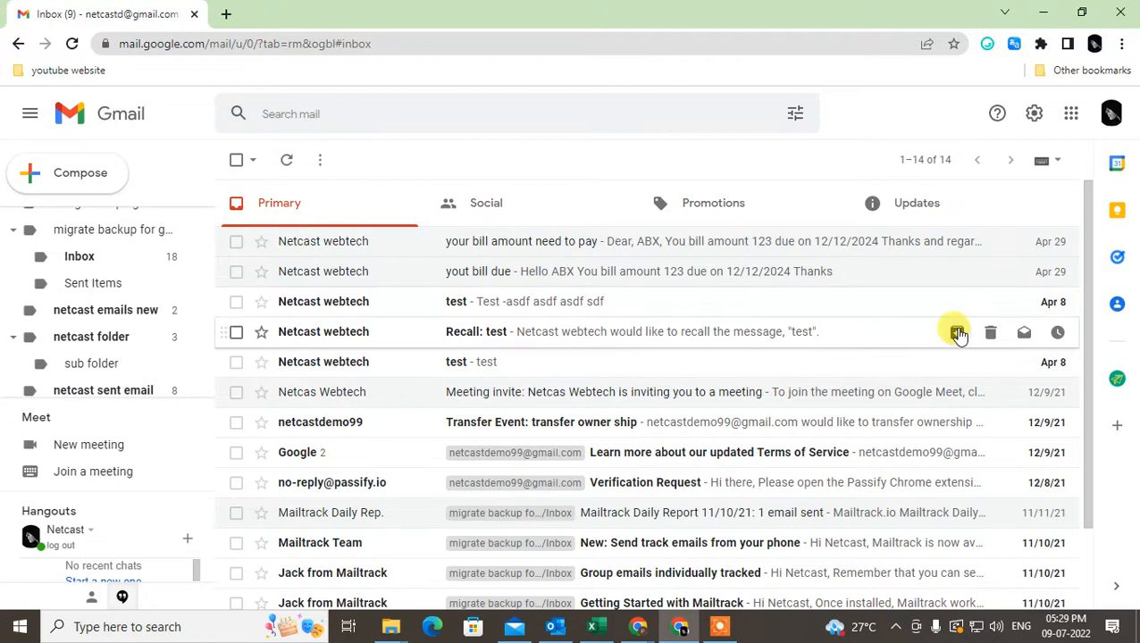
pyautogui.moveTo(496, 270)
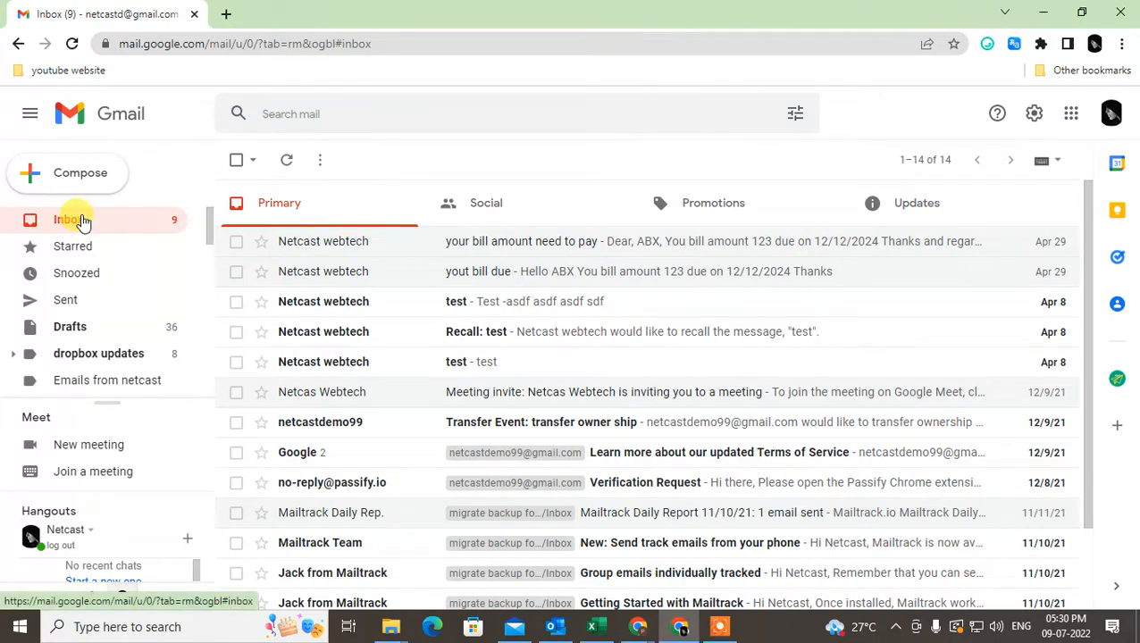
# Mute the bill-amount conversation so it leaves the inbox
pyautogui.click(236, 241)
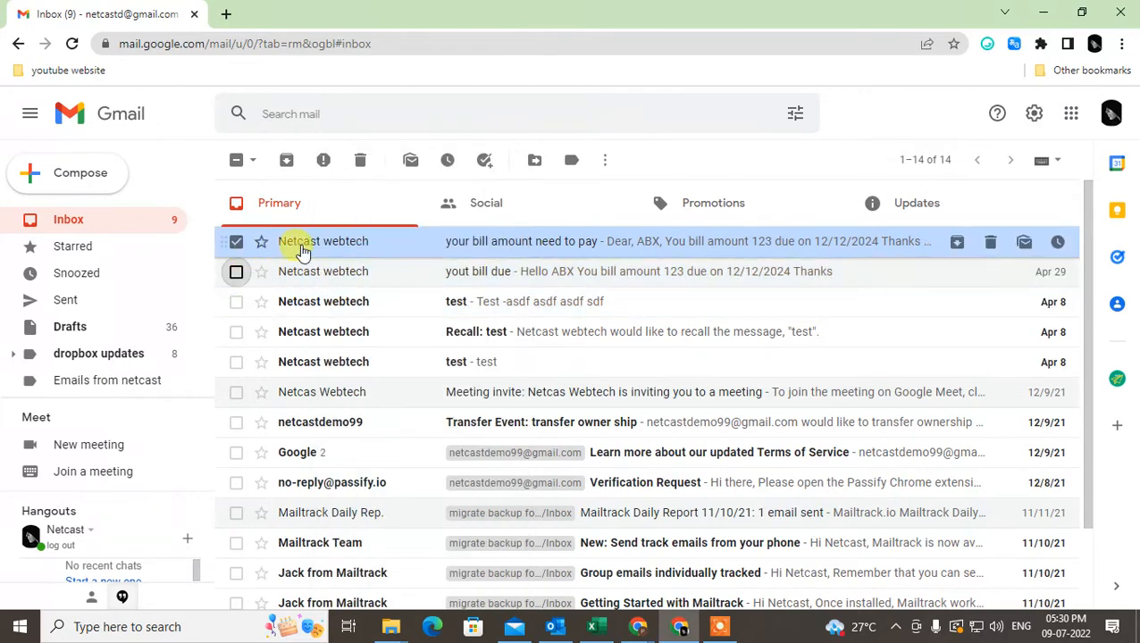
pyautogui.moveTo(404, 243)
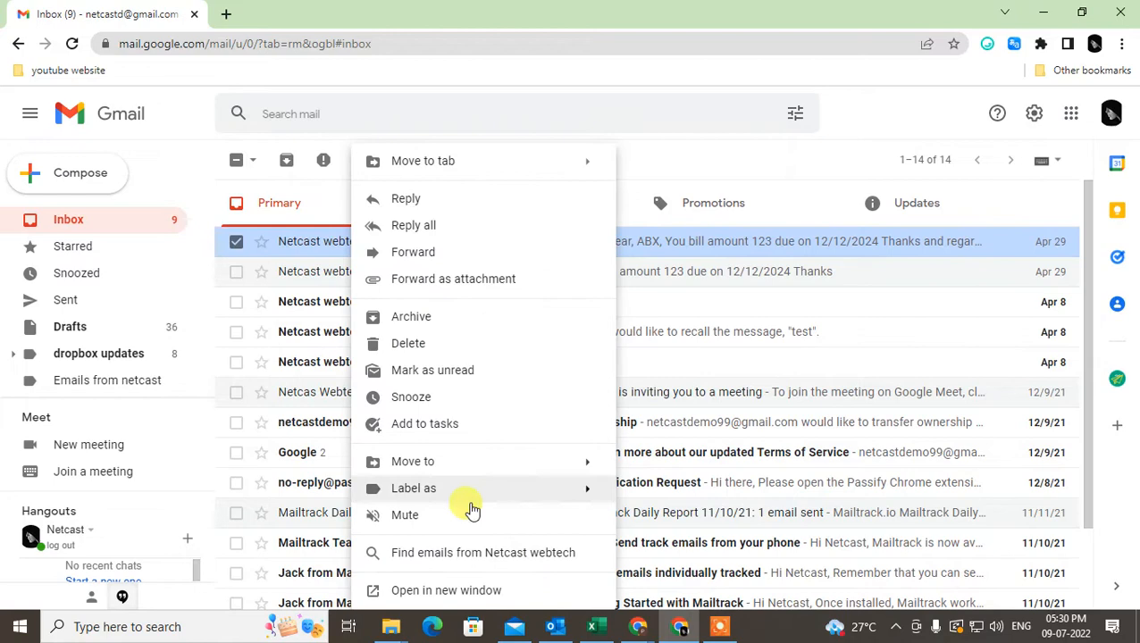
pyautogui.click(405, 514)
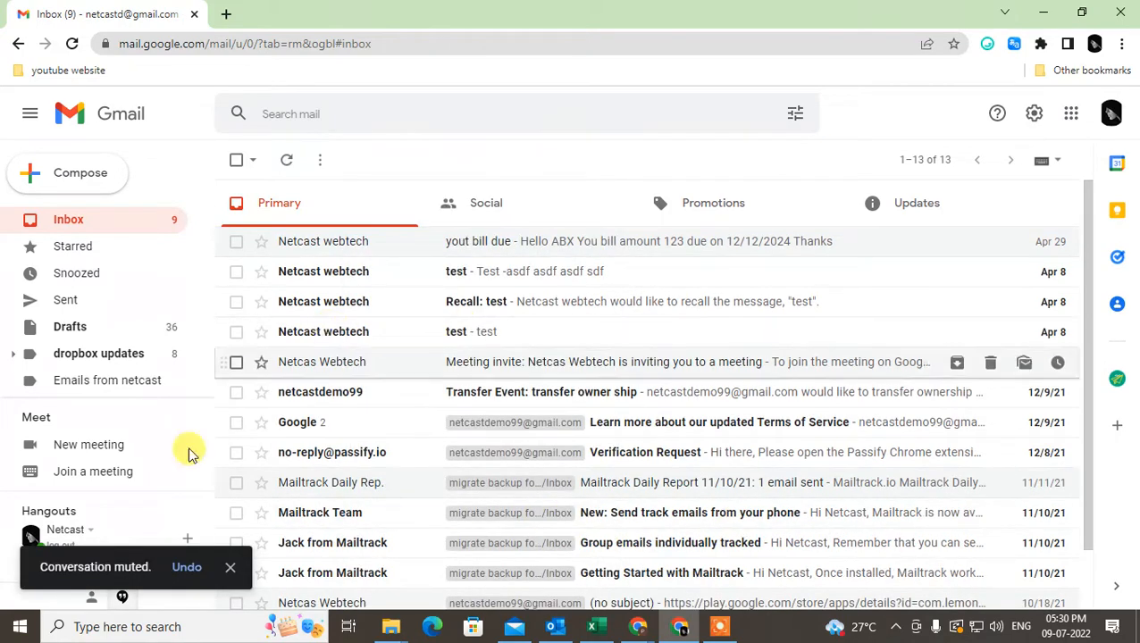
pyautogui.moveTo(429, 241)
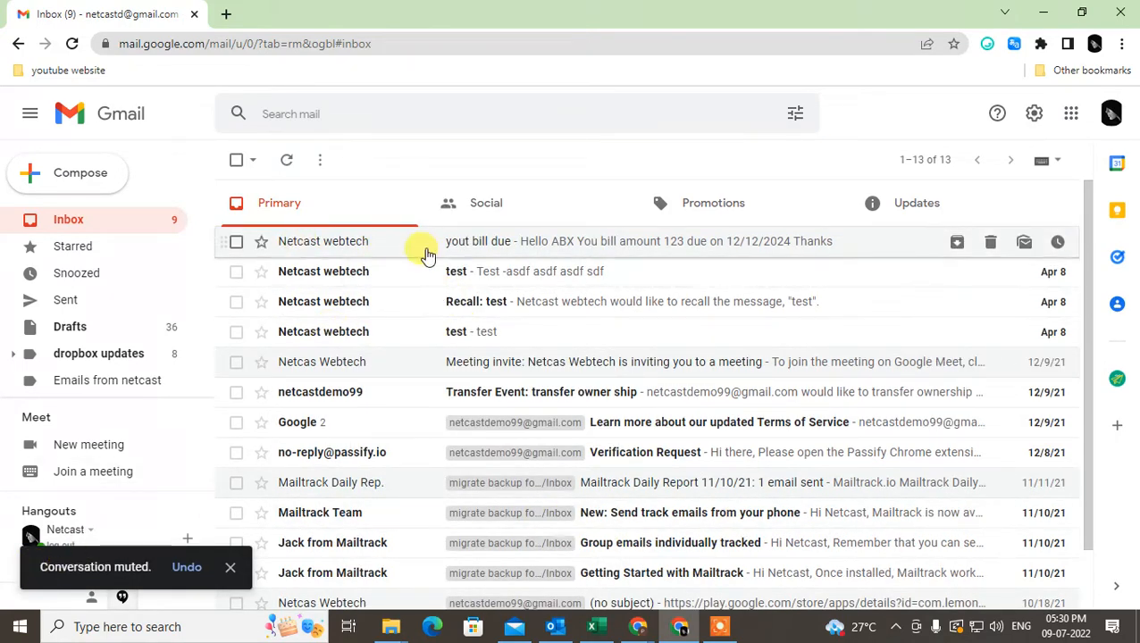
pyautogui.moveTo(94, 259)
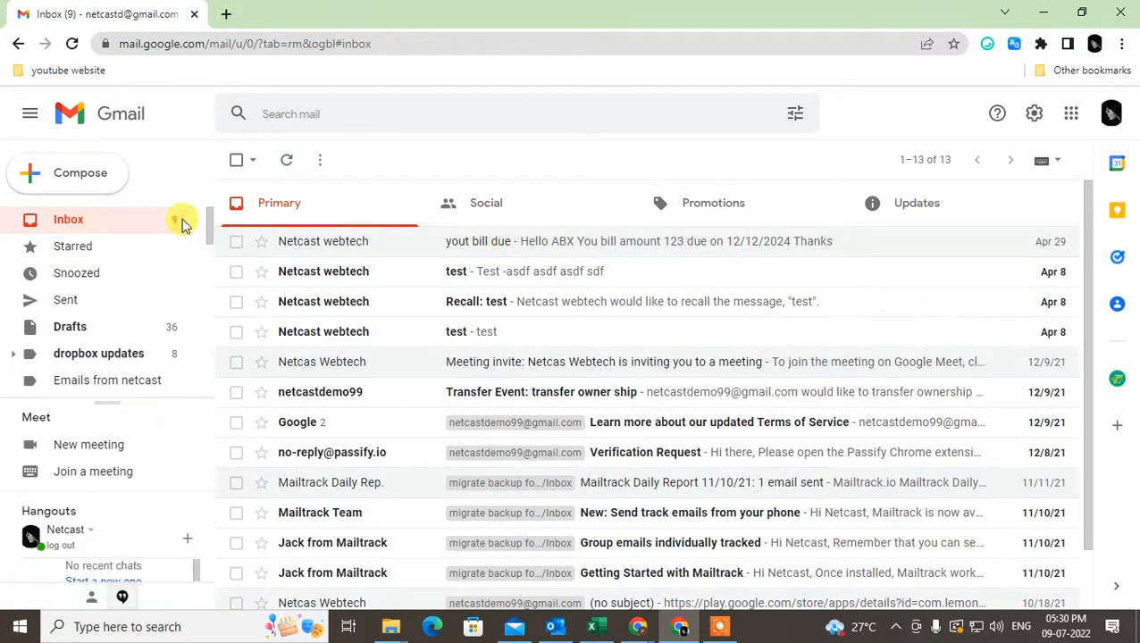
pyautogui.moveTo(134, 255)
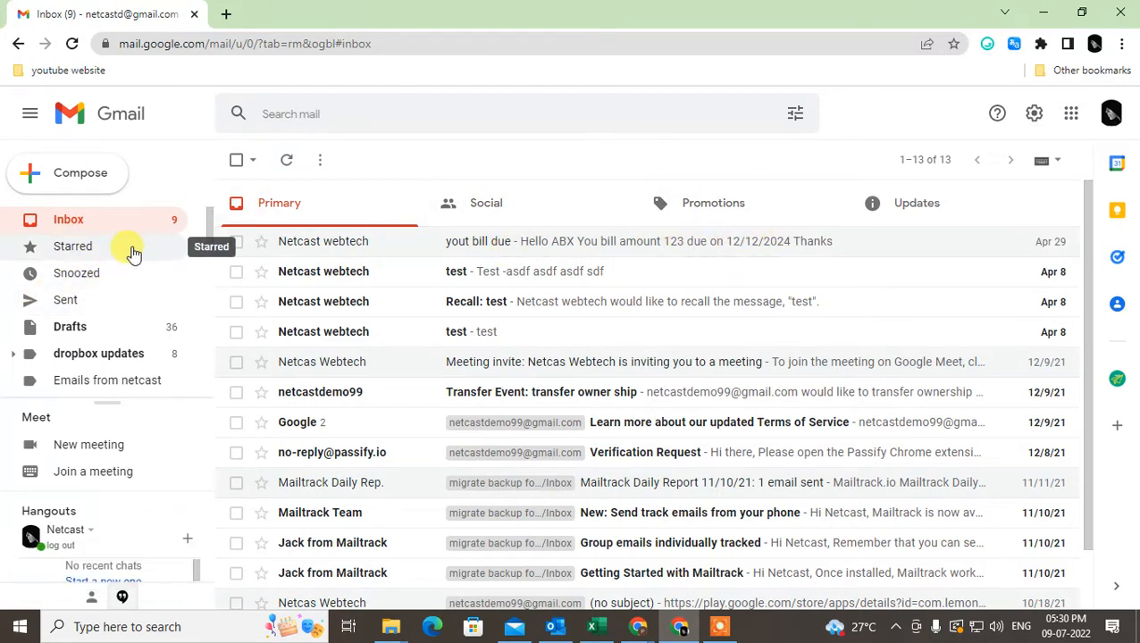
pyautogui.scroll(-3)
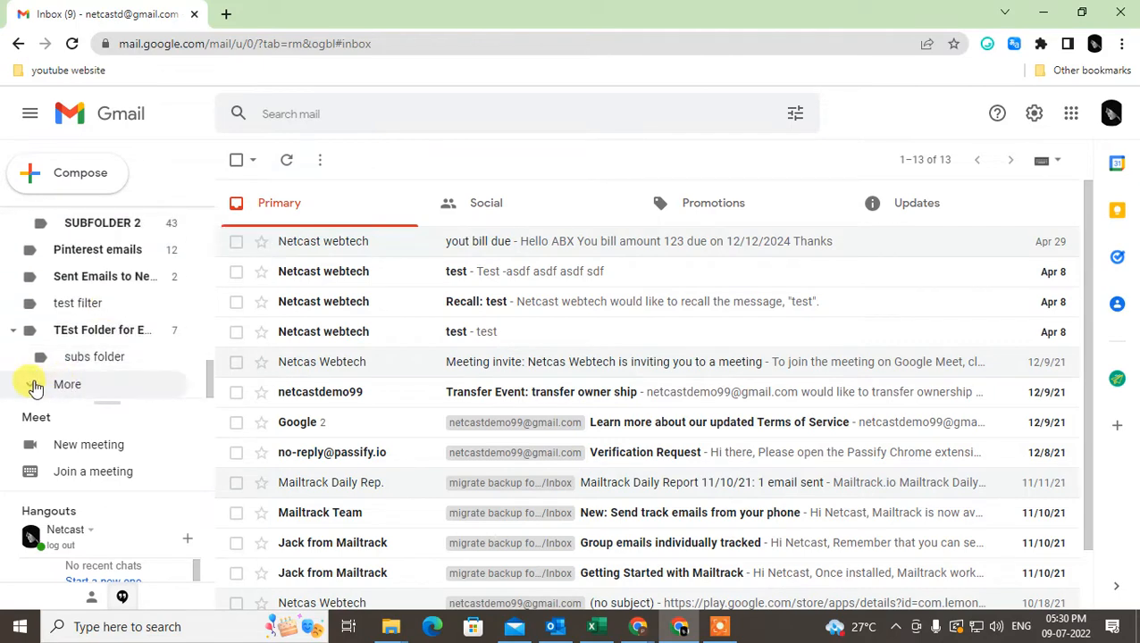
# Scroll through All Mail for Muted conversations, then return to the inbox
pyautogui.click(73, 240)
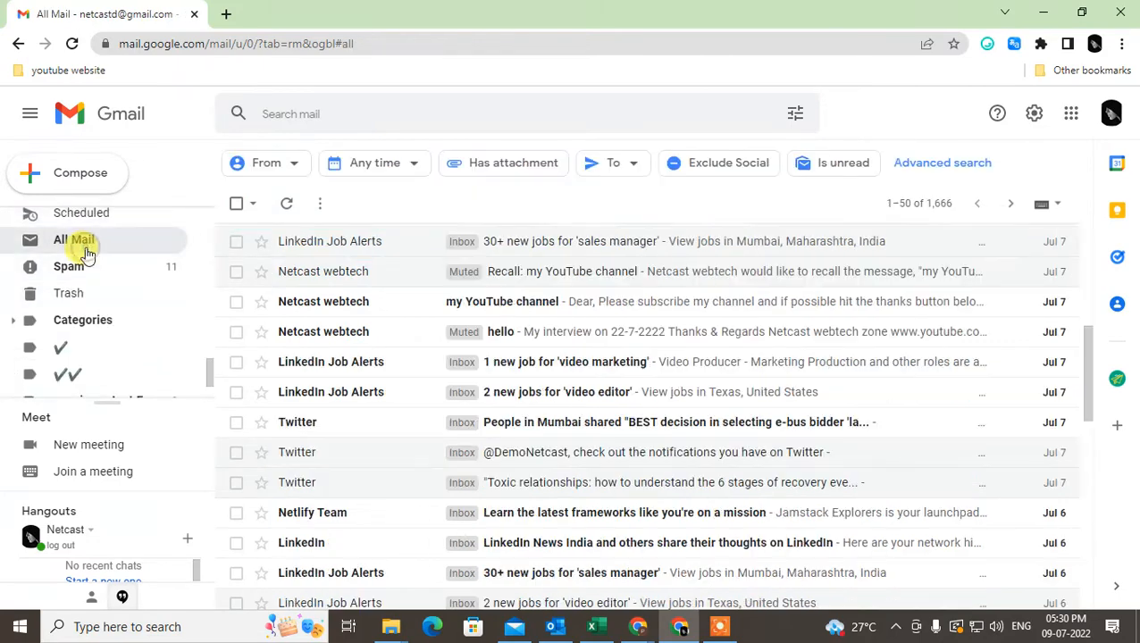
pyautogui.moveTo(490, 309)
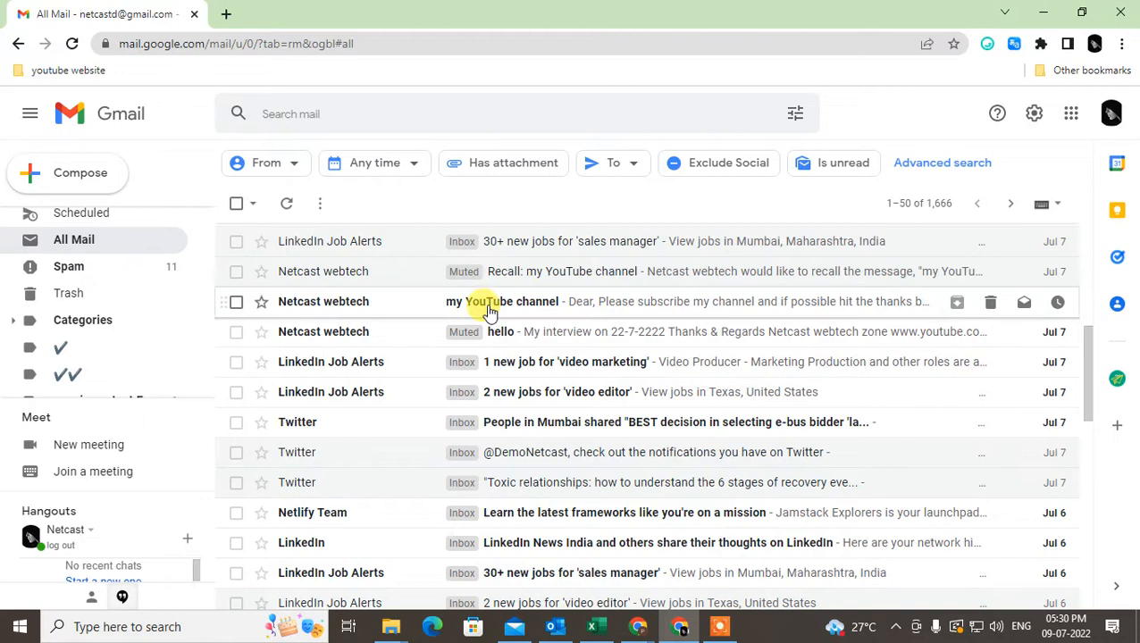
pyautogui.moveTo(457, 339)
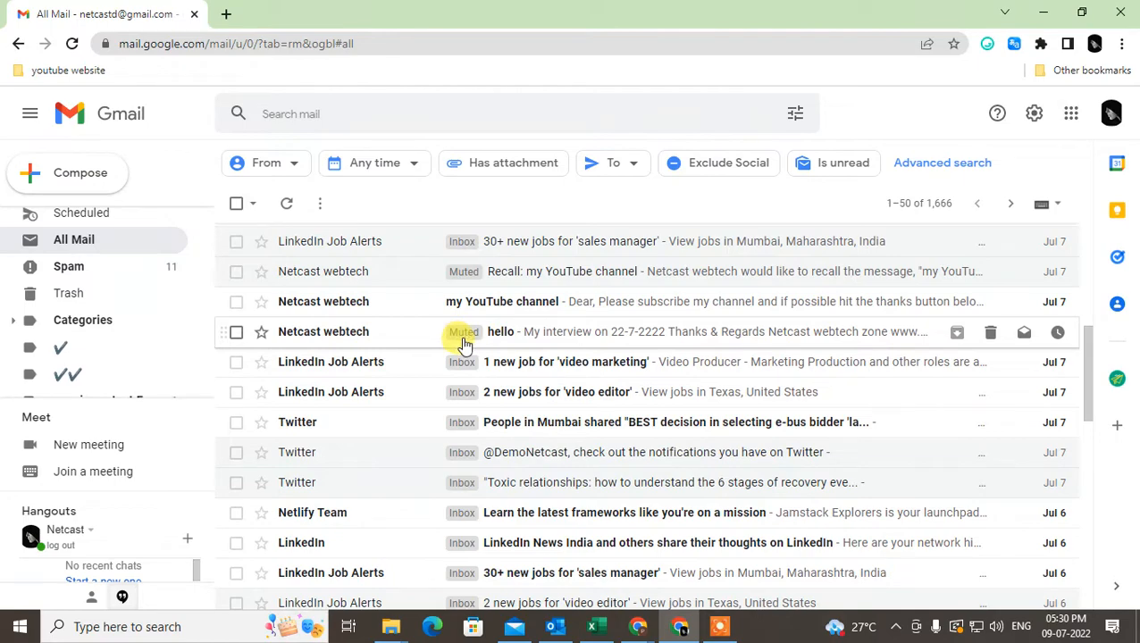
pyautogui.scroll(-3)
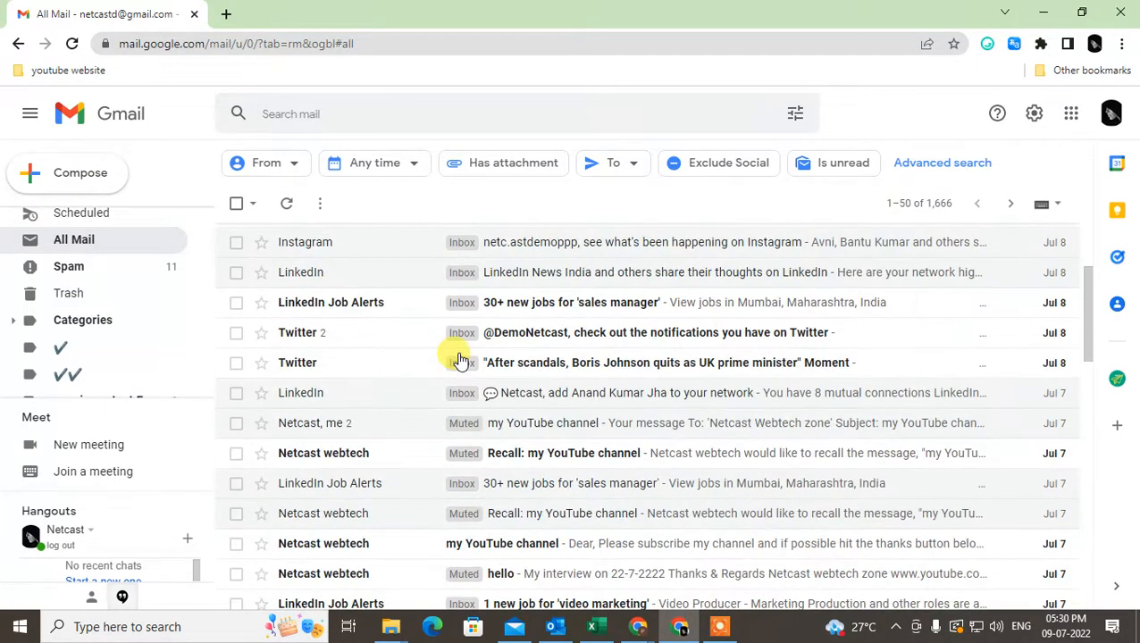
pyautogui.scroll(-3)
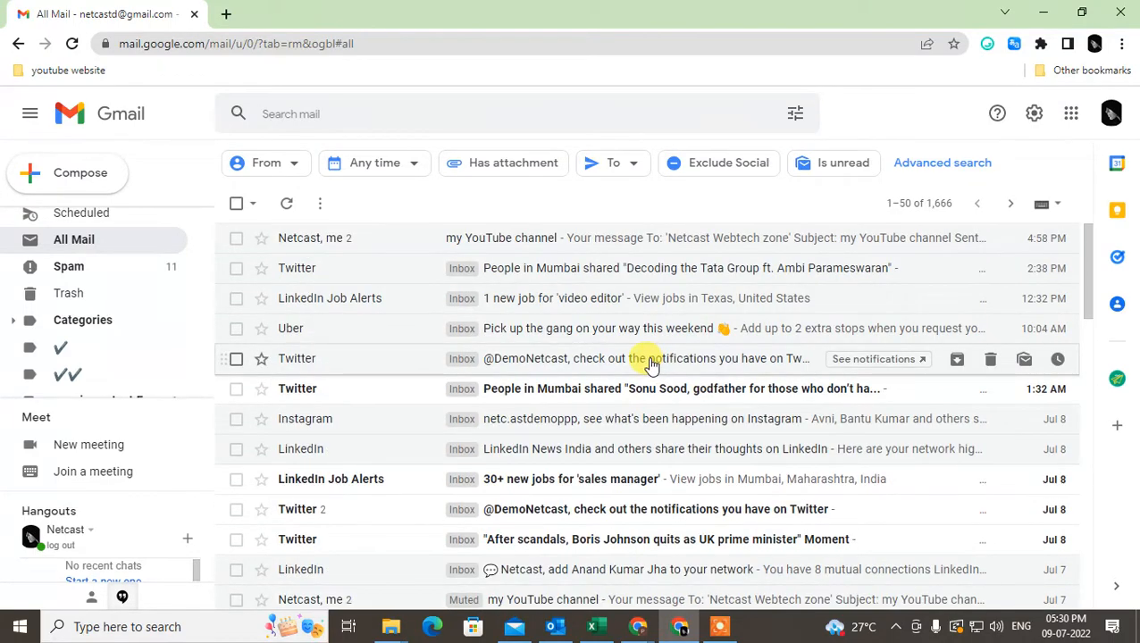
pyautogui.scroll(-3)
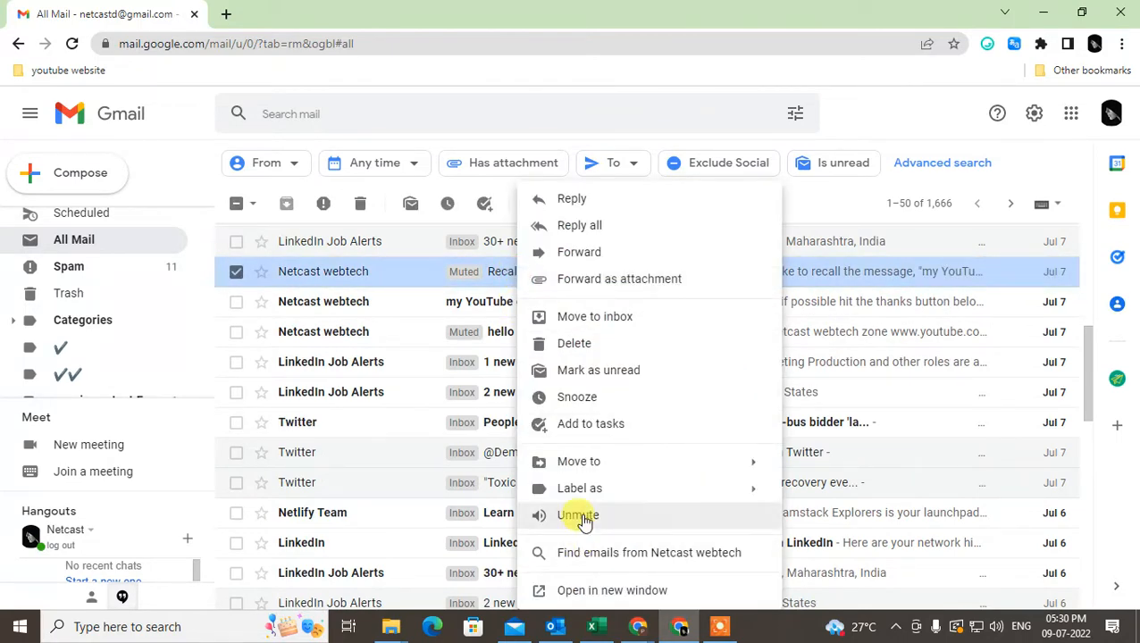
pyautogui.moveTo(429, 318)
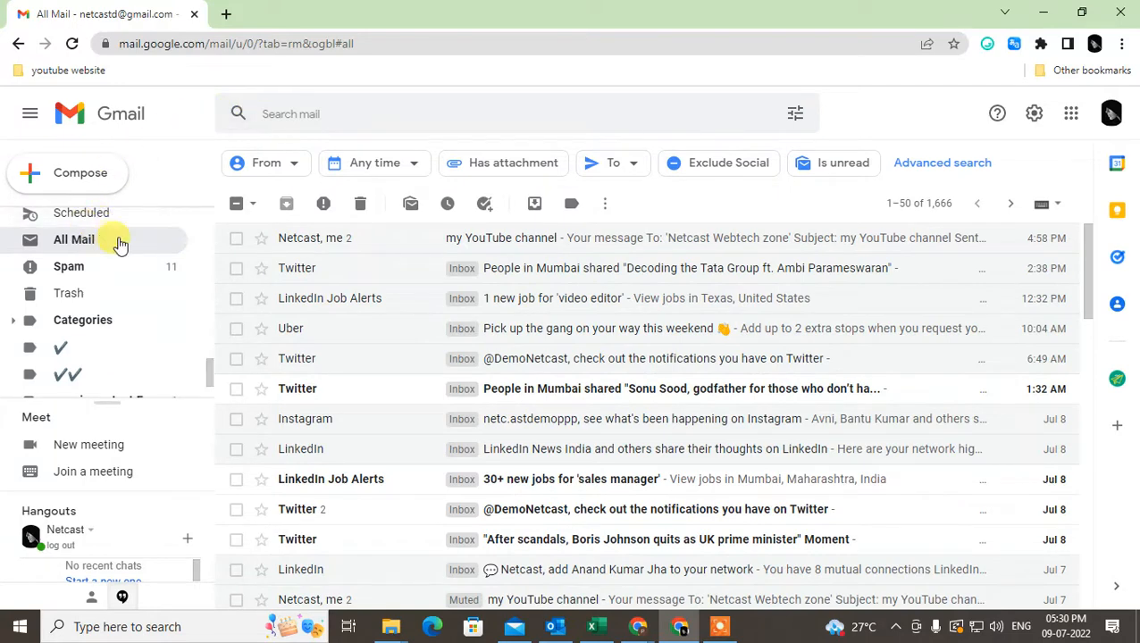
pyautogui.click(68, 219)
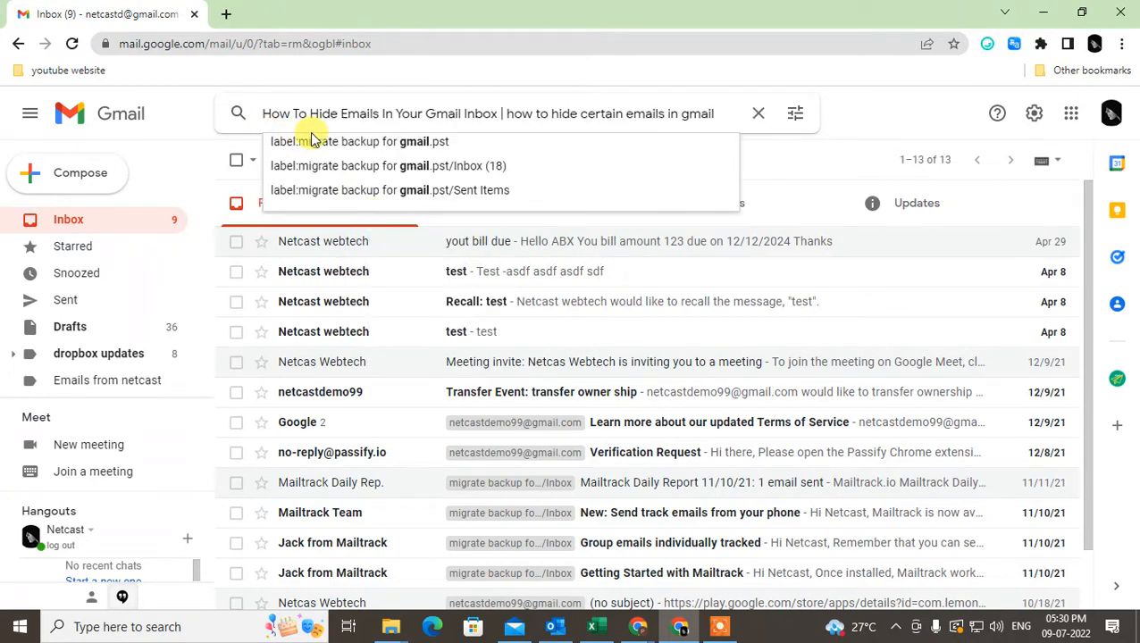
pyautogui.click(758, 113)
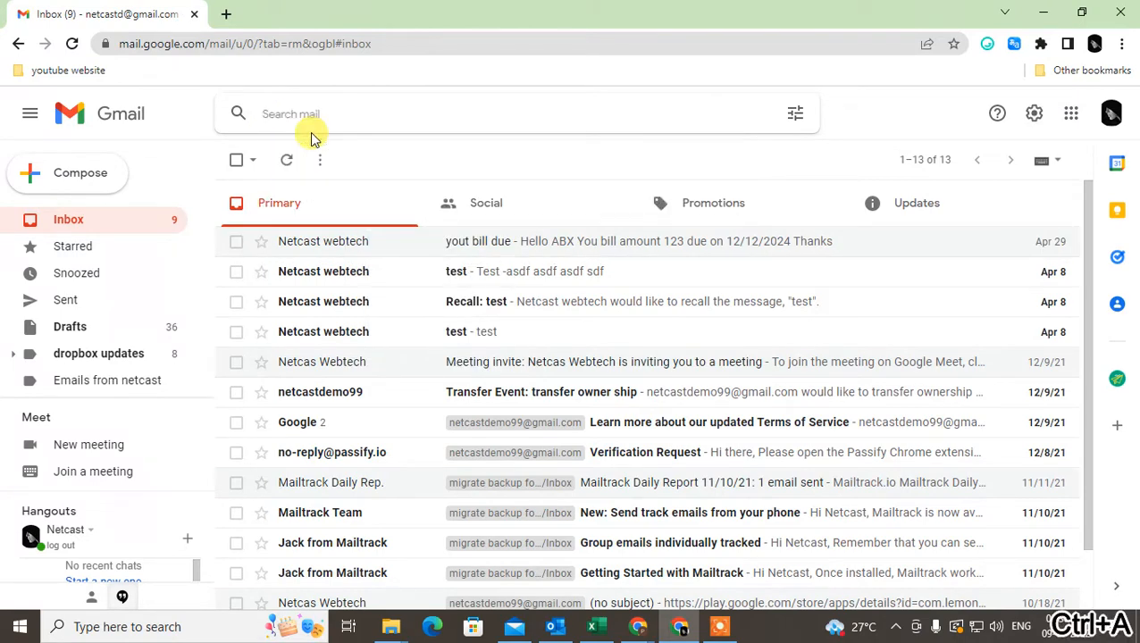
pyautogui.write('label: muted')
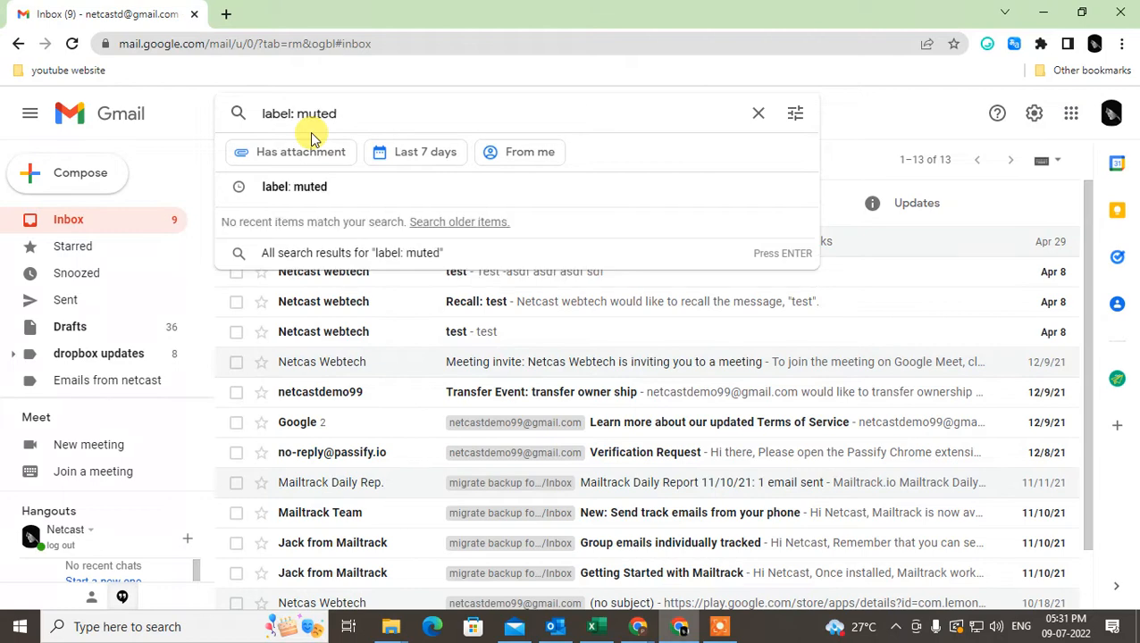
pyautogui.press('Return')
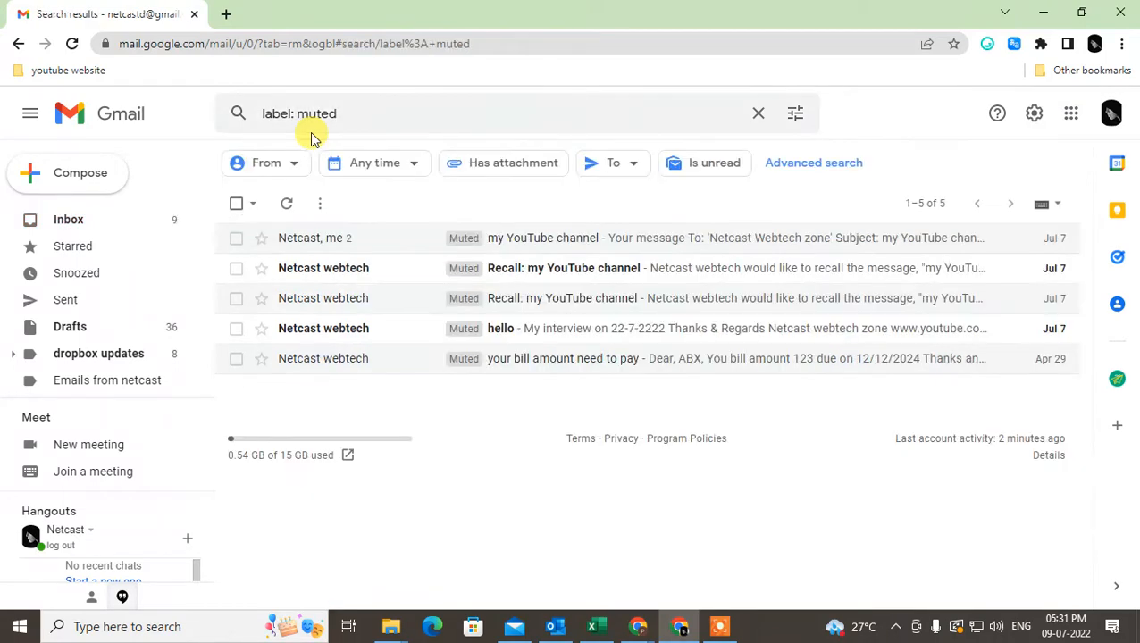
pyautogui.click(393, 112)
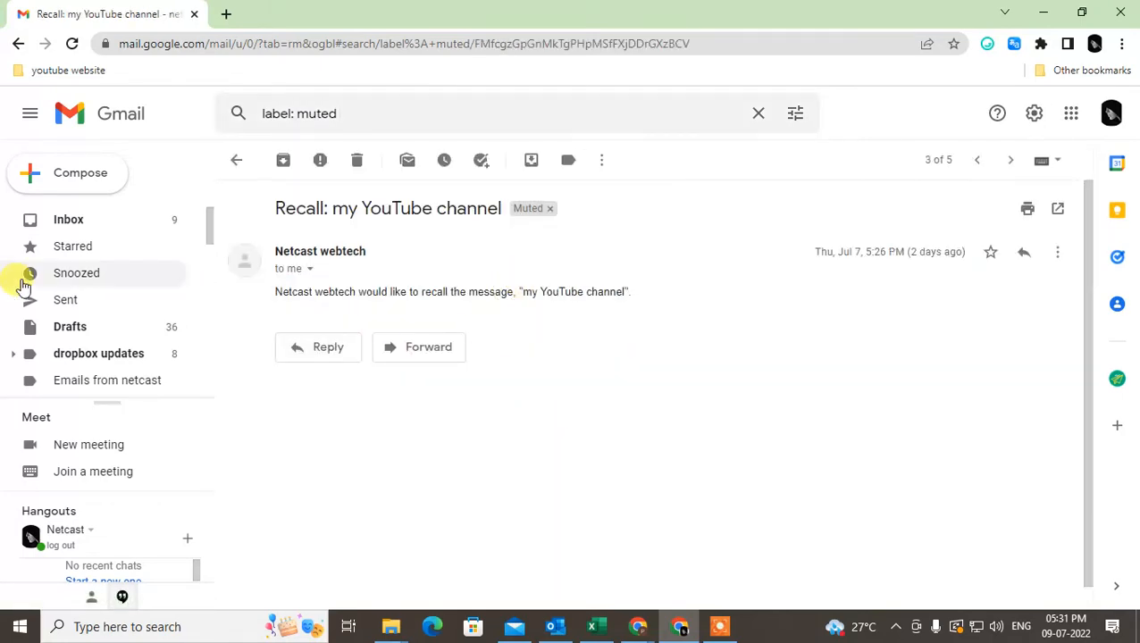
pyautogui.click(68, 219)
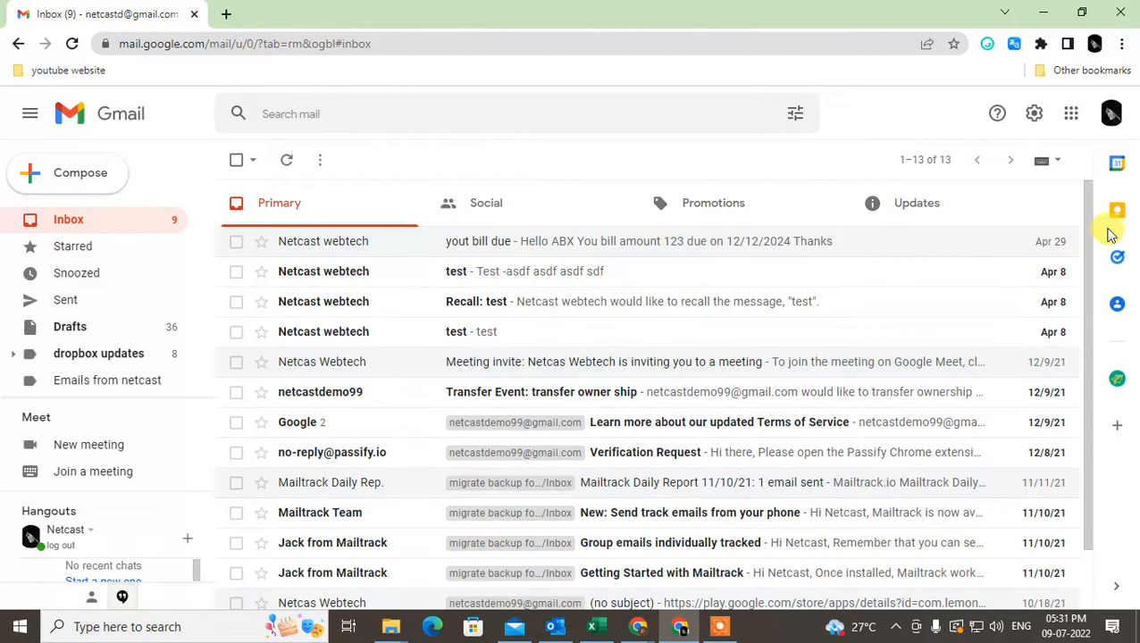
pyautogui.moveTo(1097, 200)
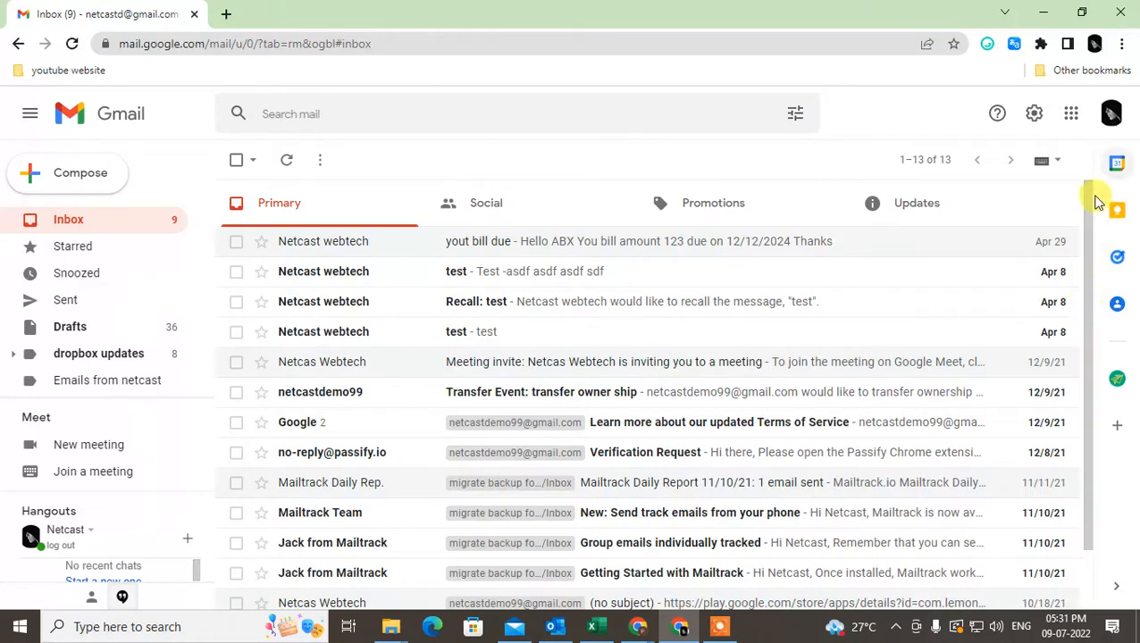
# Open the Get Add-ons marketplace from the inbox's right side panel
pyautogui.scroll(-3)
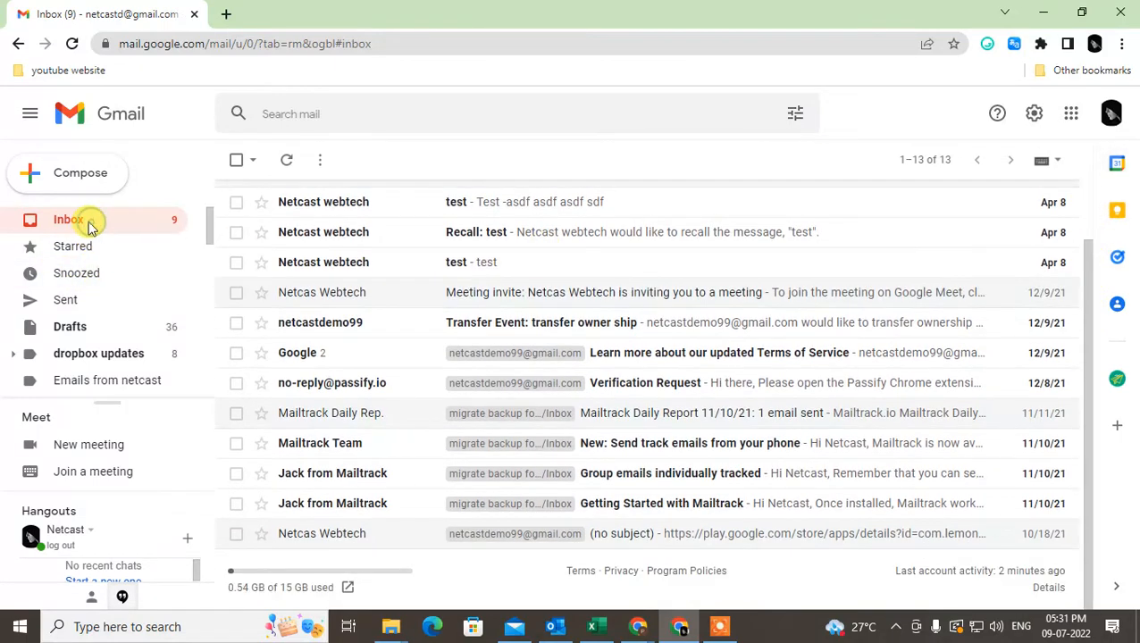
pyautogui.moveTo(1117, 425)
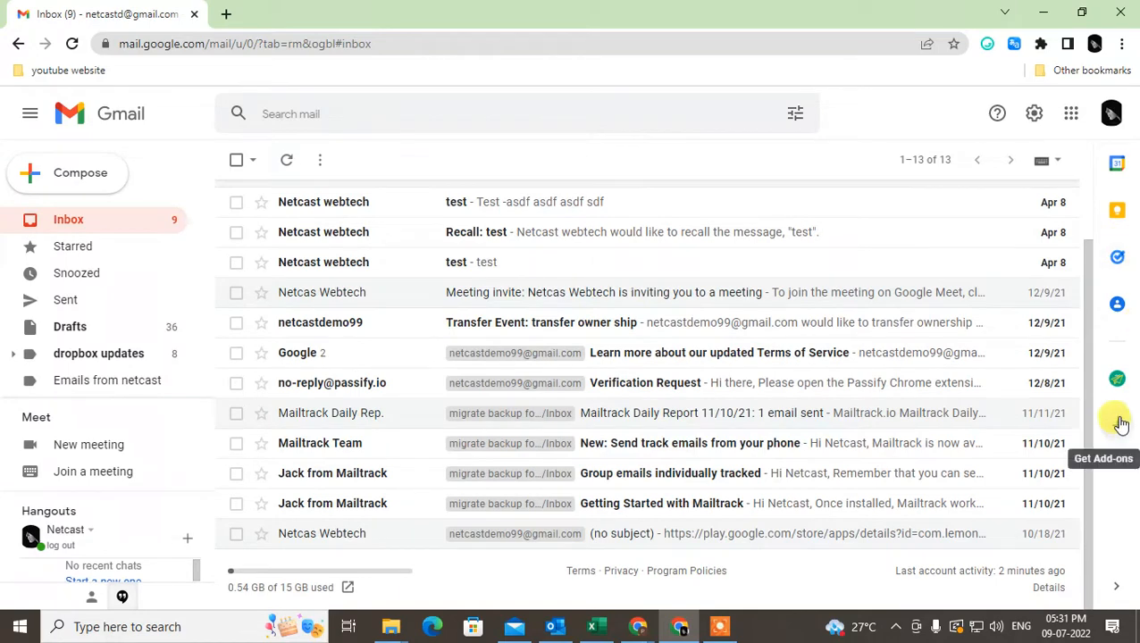
pyautogui.click(1117, 423)
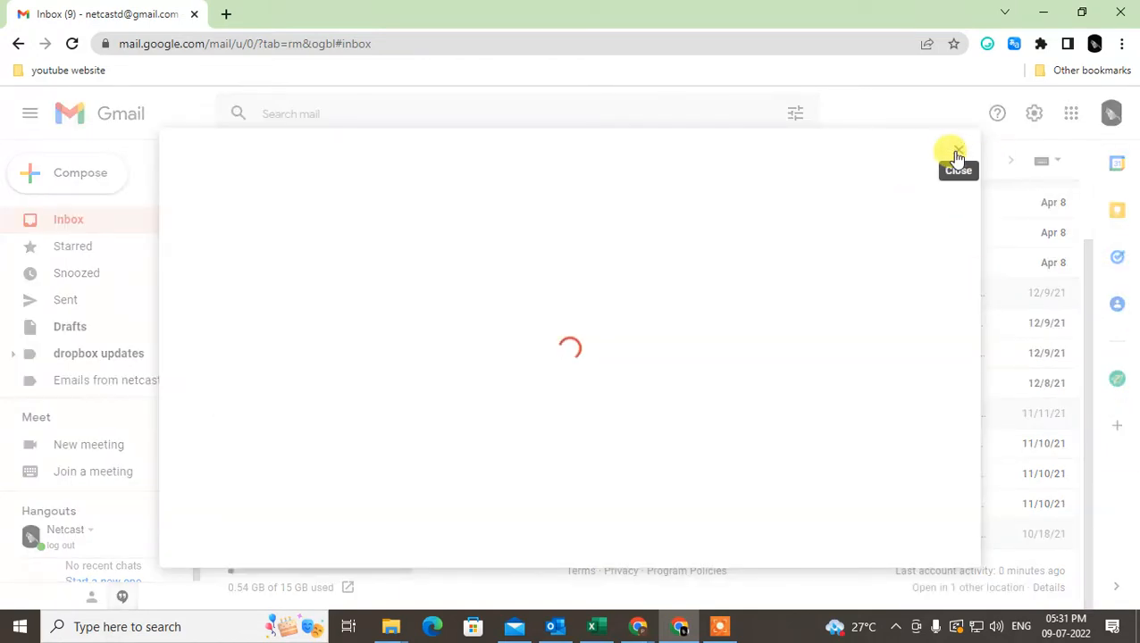
pyautogui.moveTo(1106, 396)
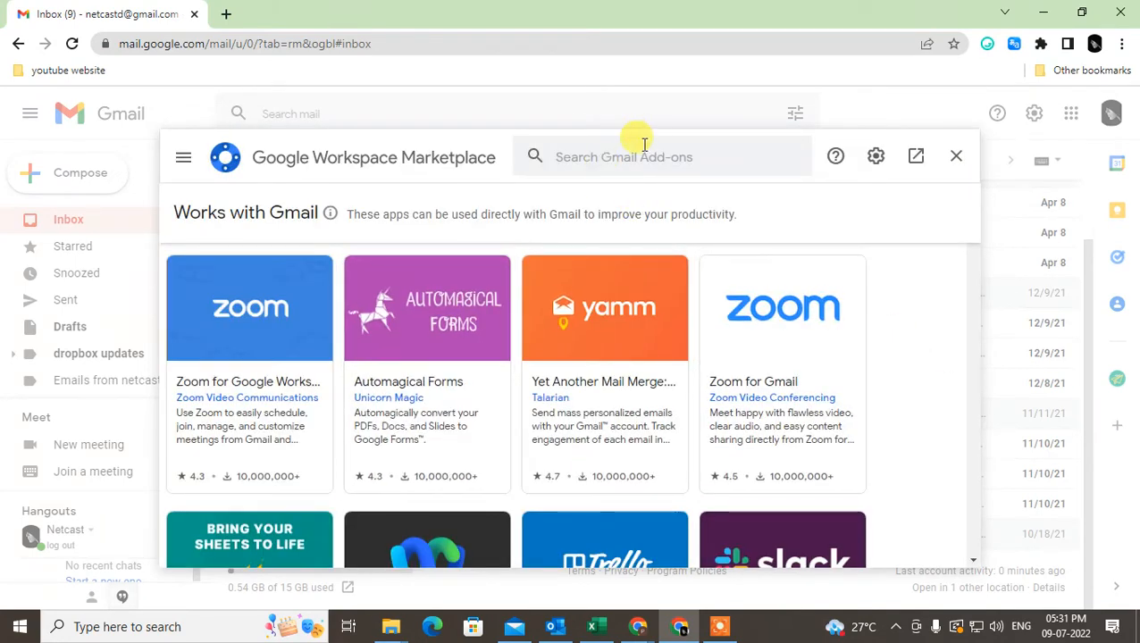
# Search the add-ons marketplace for 'hide', review the two results, and close it
pyautogui.write('H')
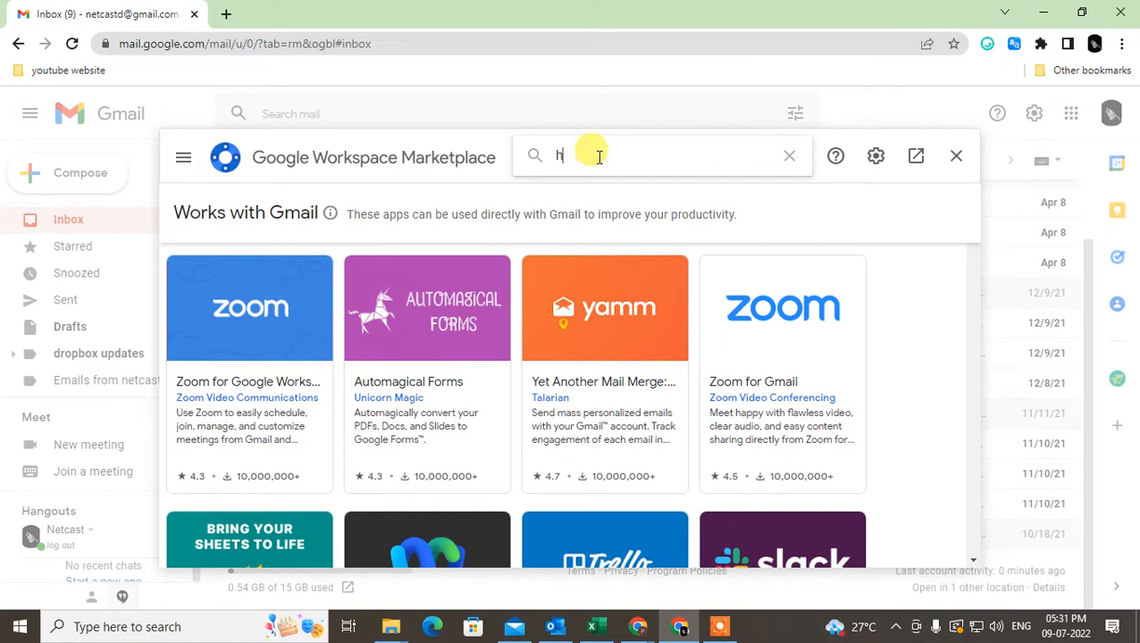
pyautogui.write('ide')
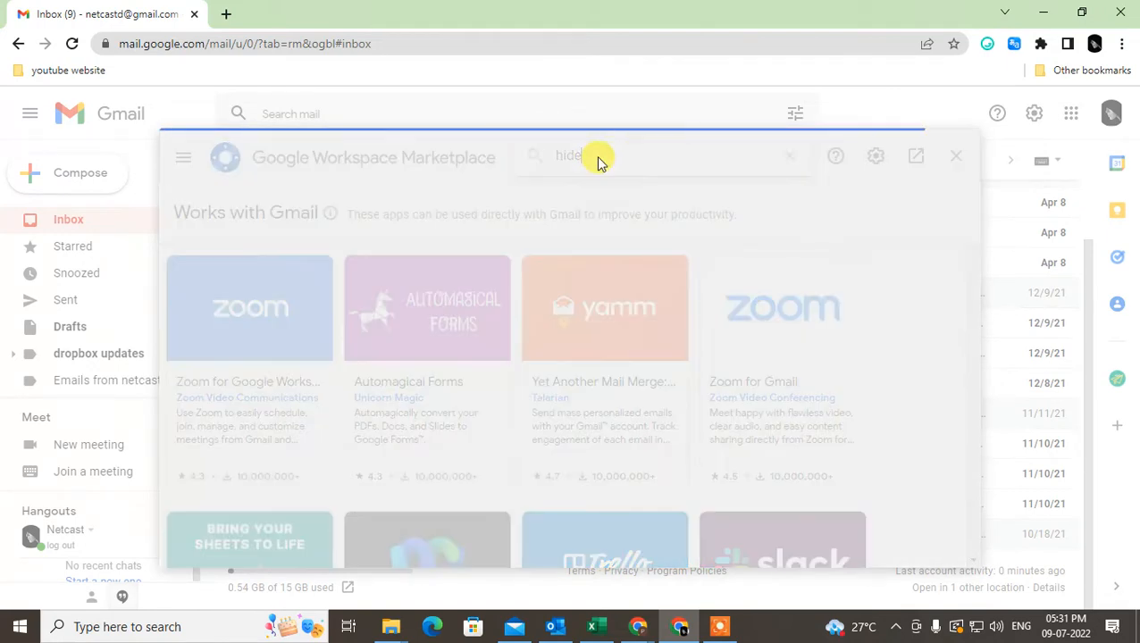
pyautogui.press('Return')
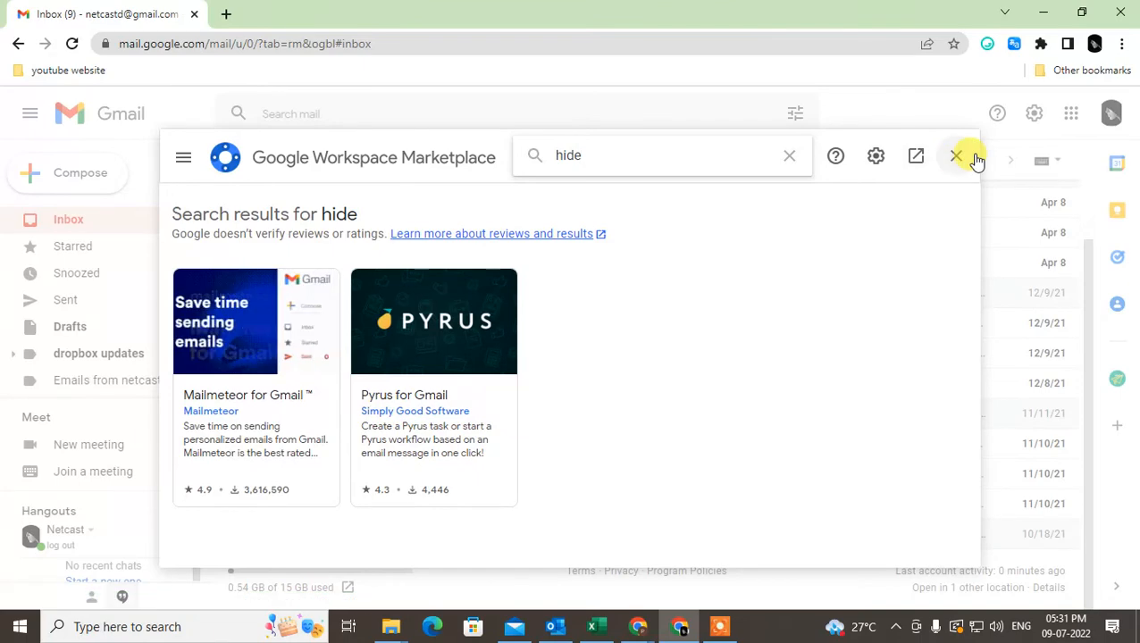
pyautogui.moveTo(304, 386)
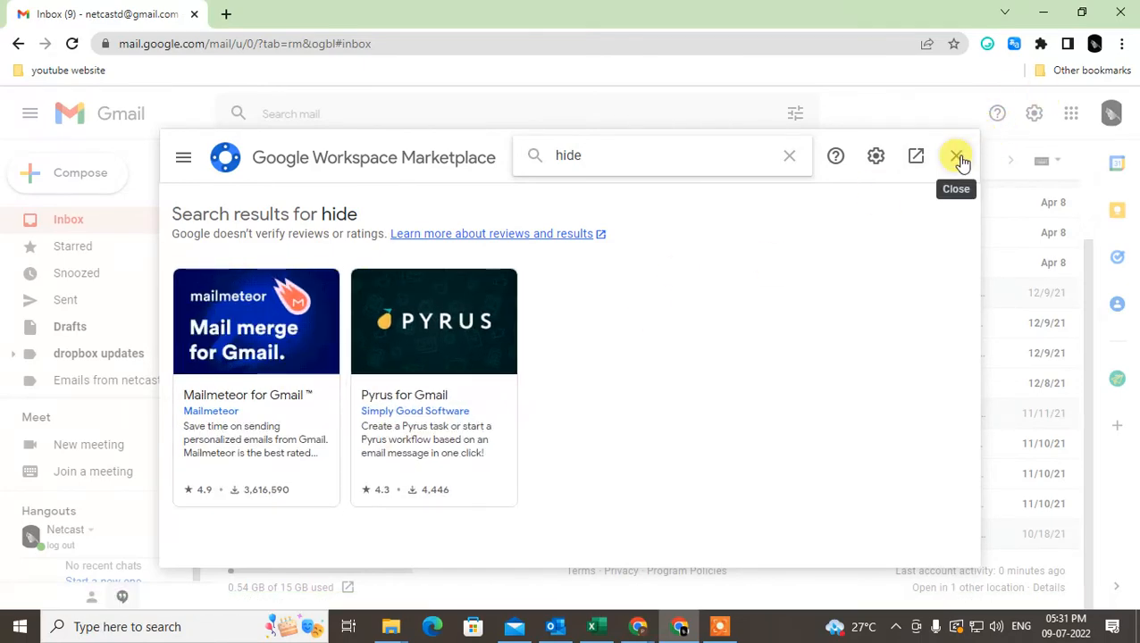
pyautogui.click(957, 155)
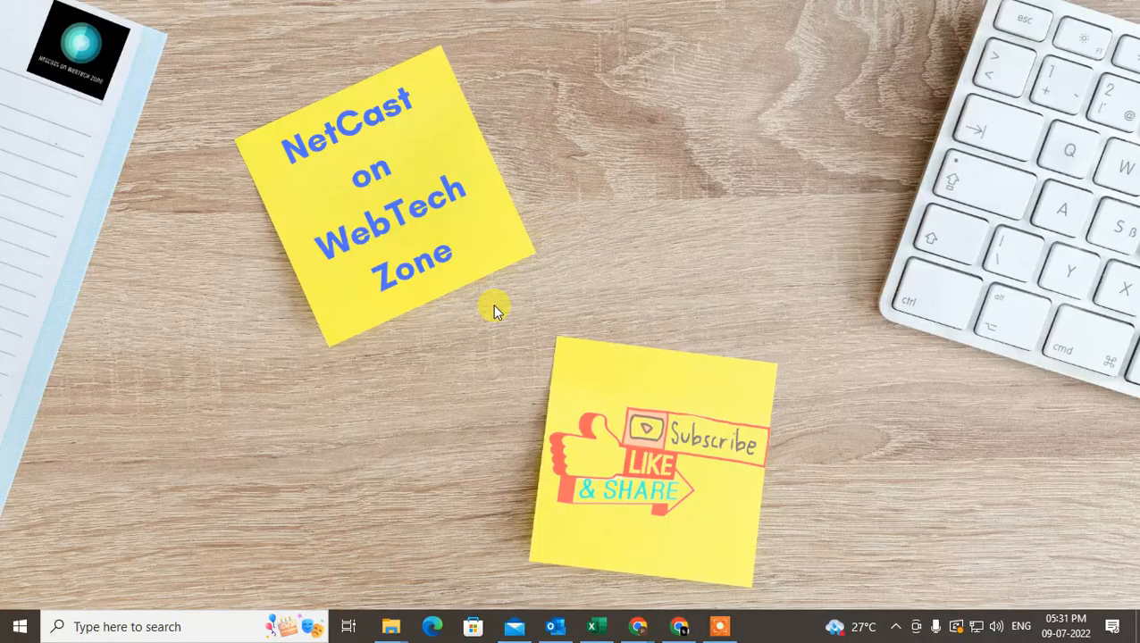